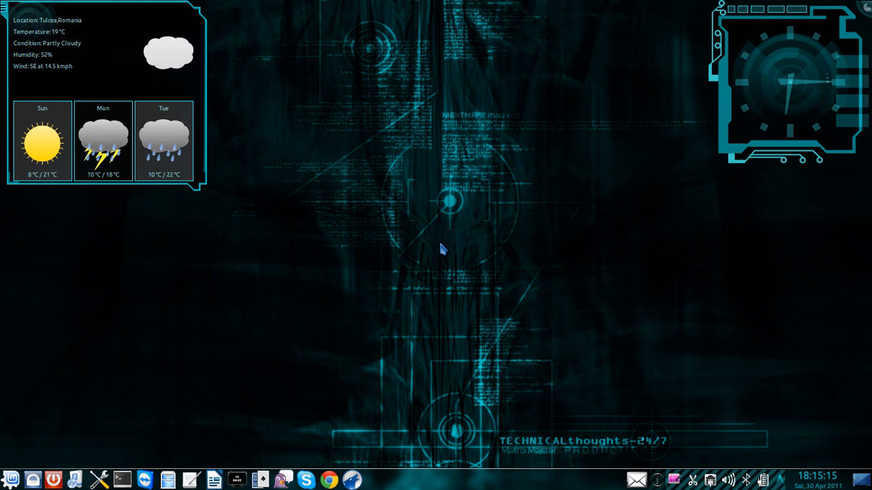
mouse_move(432, 250)
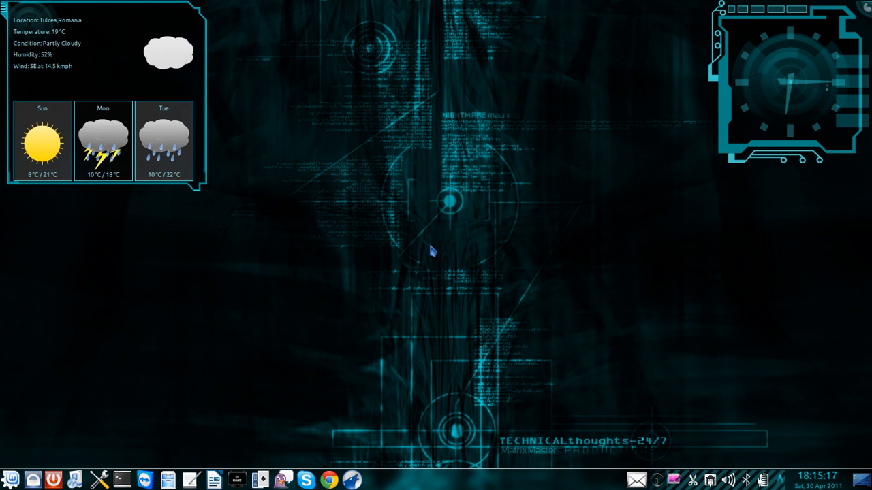
mouse_move(387, 244)
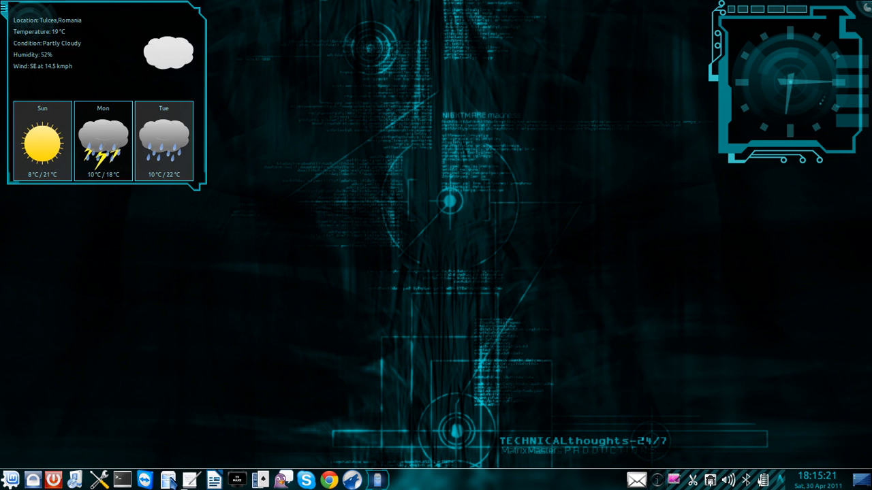
Launch Dolphin on the Home folder and drag its window into position.
click(167, 479)
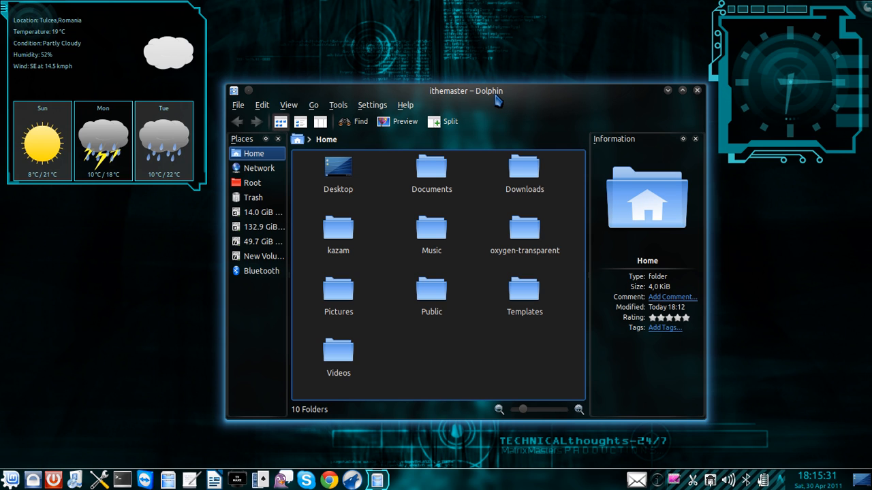
drag(466, 90, 448, 77)
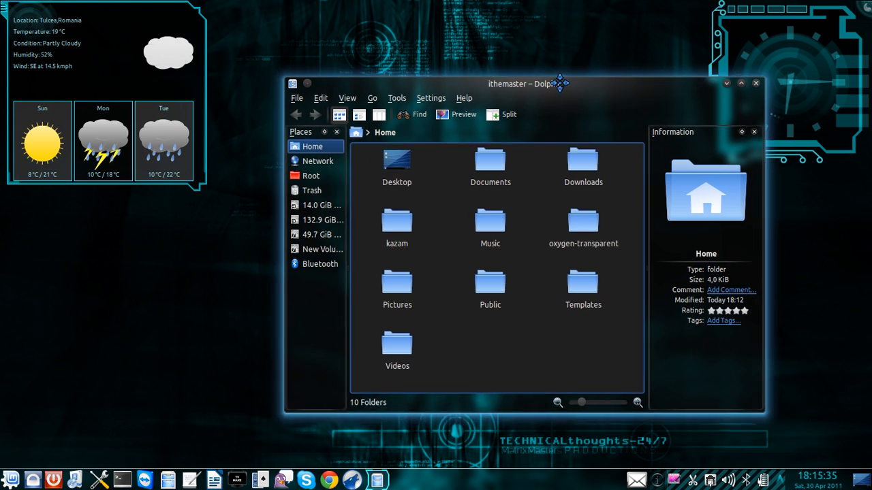
drag(528, 83, 538, 77)
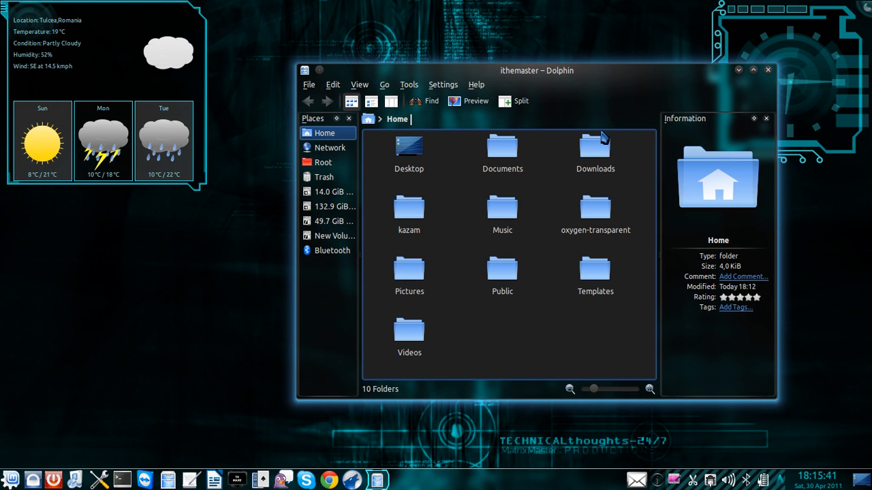
drag(537, 71, 597, 75)
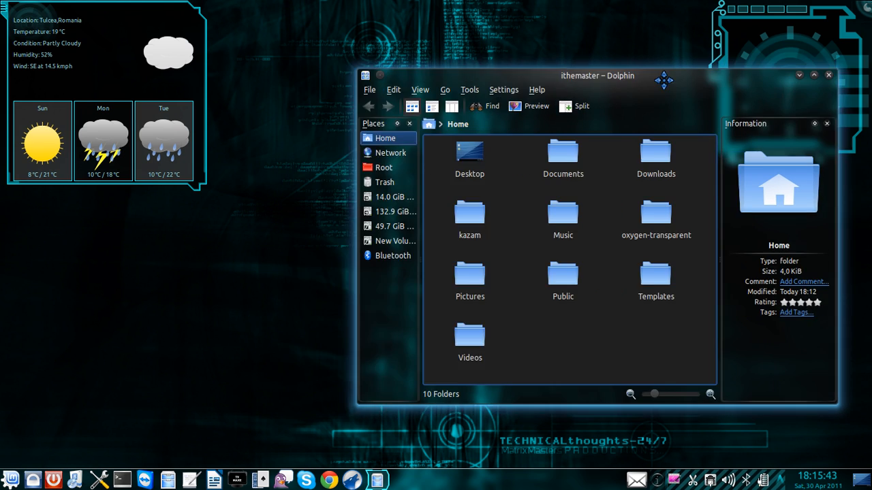
drag(596, 76, 446, 86)
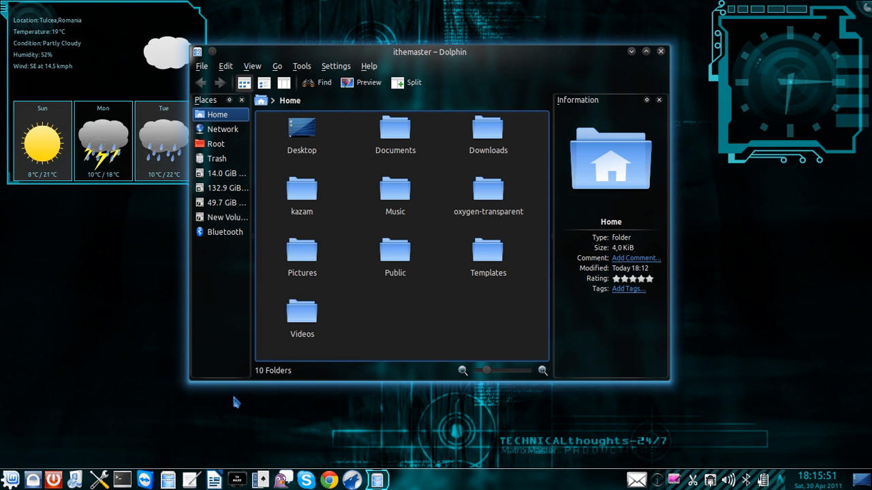
mouse_move(148, 452)
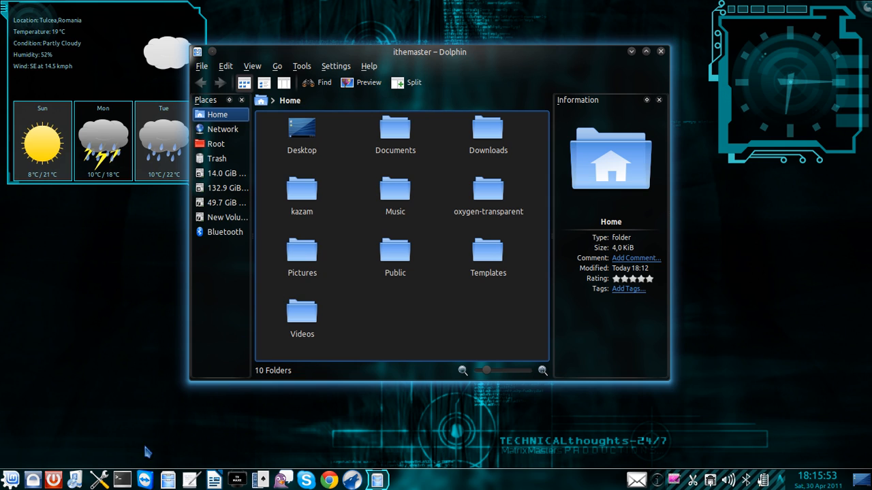
mouse_move(356, 273)
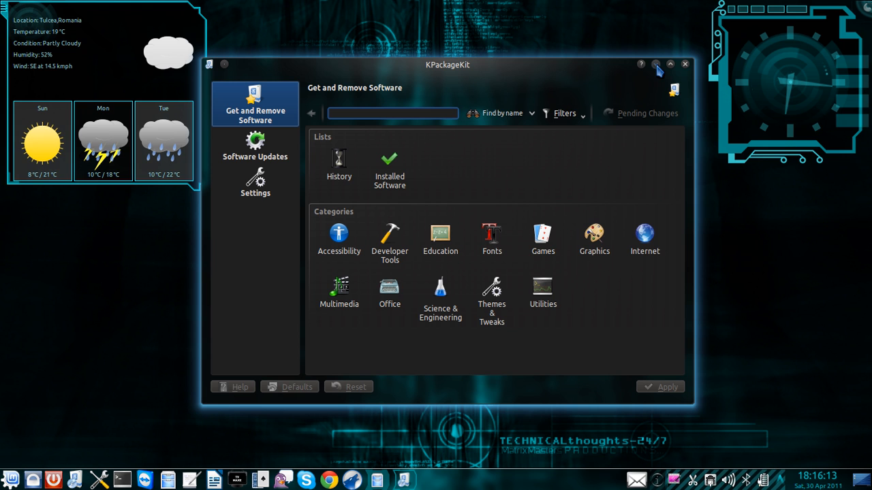
Reposition the KPackageKit window, minimize it, then restore it from the taskbar.
drag(448, 64, 486, 102)
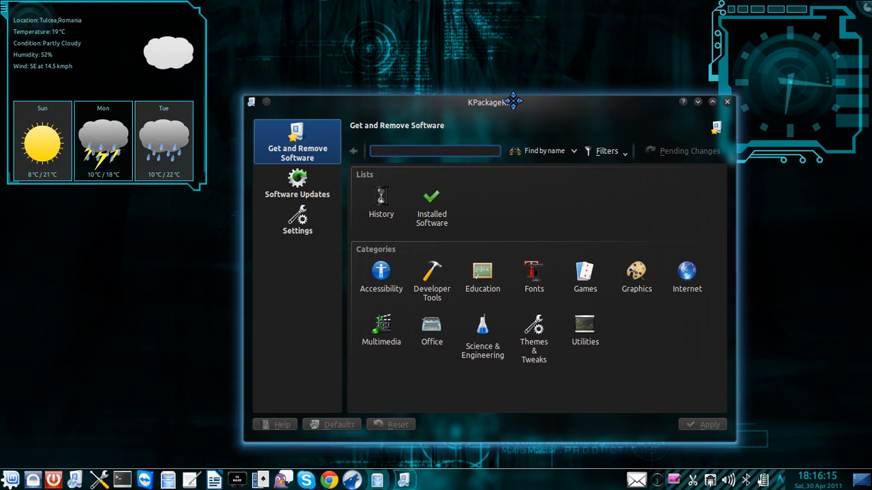
drag(510, 103, 459, 92)
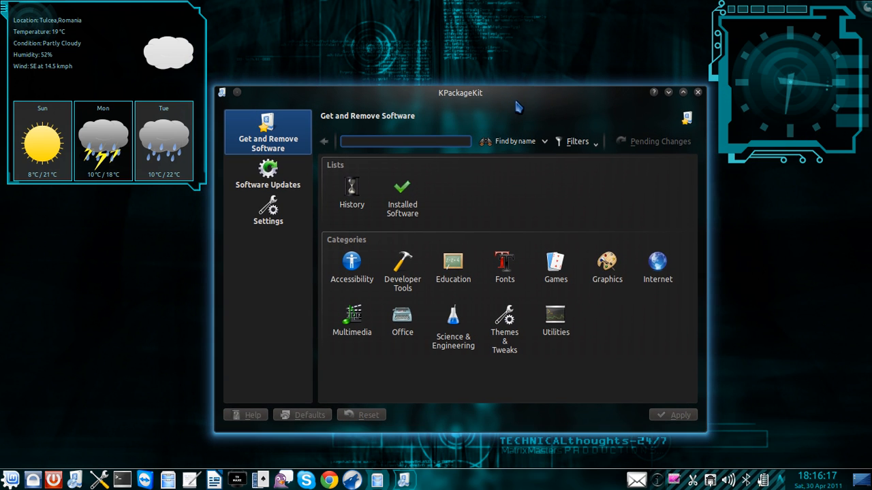
mouse_move(674, 126)
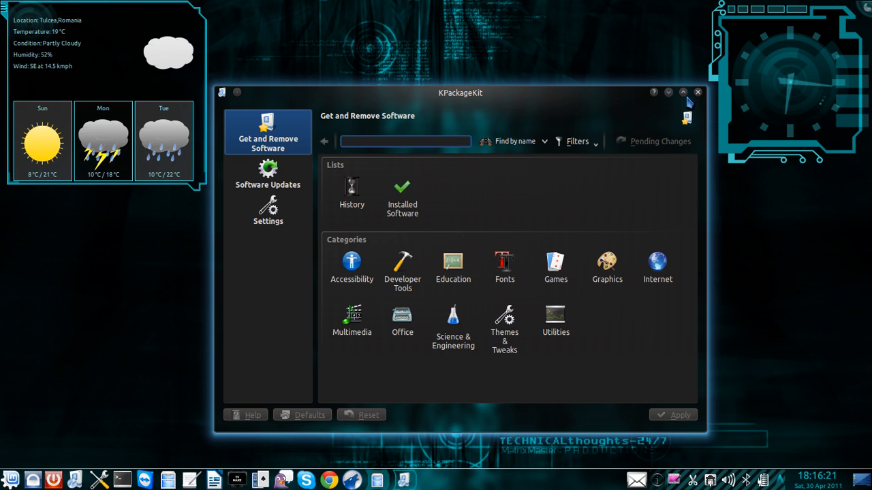
click(697, 92)
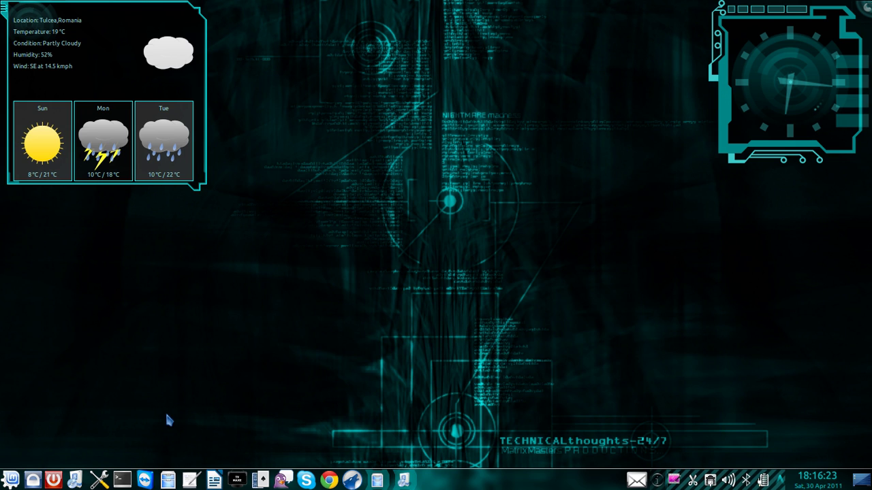
mouse_move(384, 463)
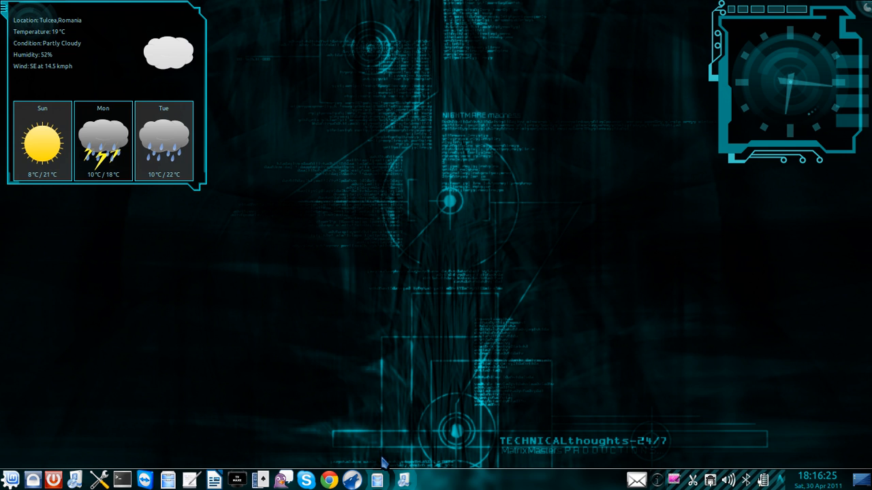
click(376, 480)
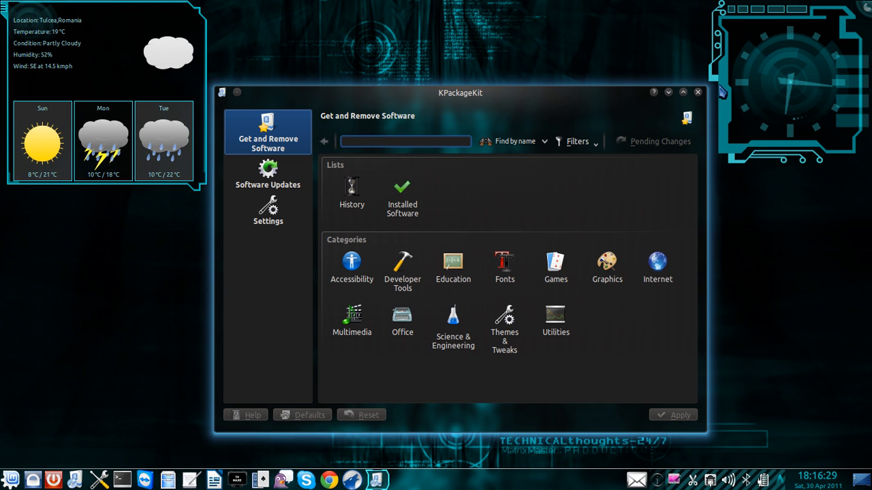
click(698, 92)
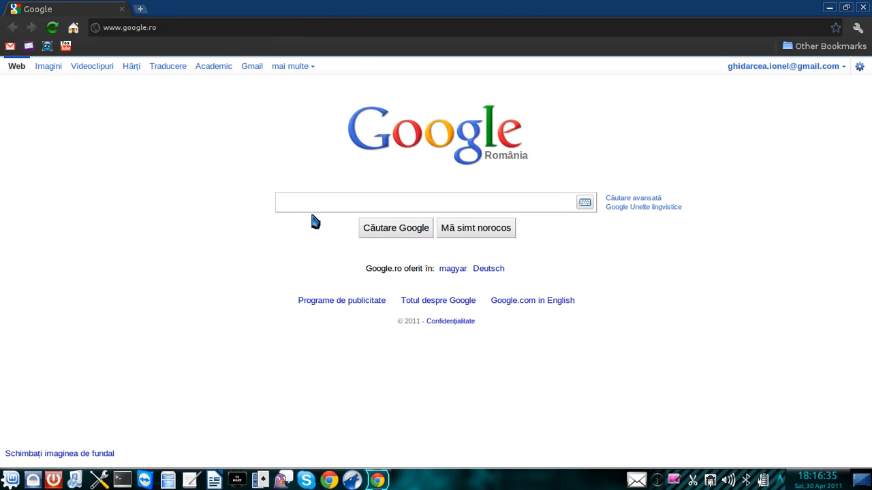
Search Google for kde-look and browse KDE-Look.org's Themes / Styles listing.
text(kde)
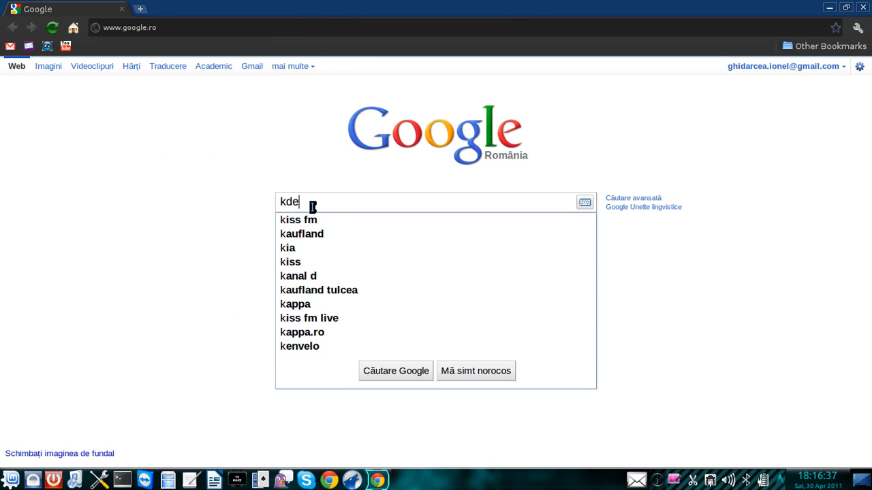
text(l)
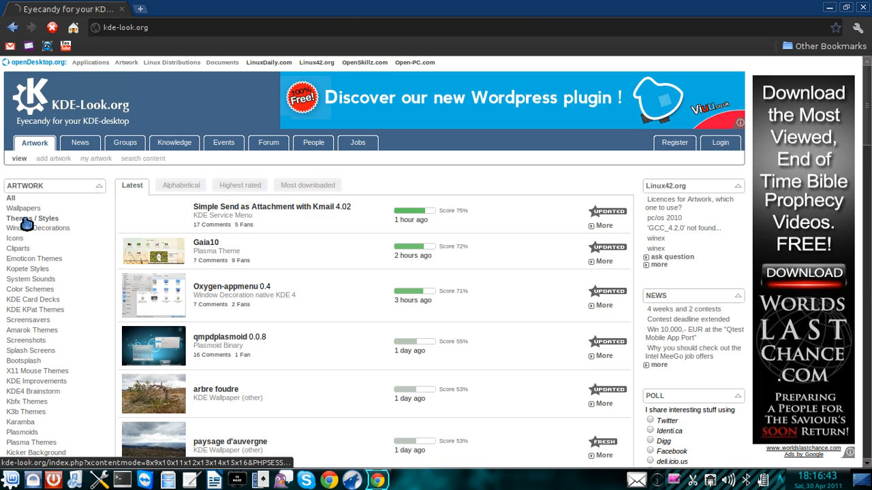
click(32, 218)
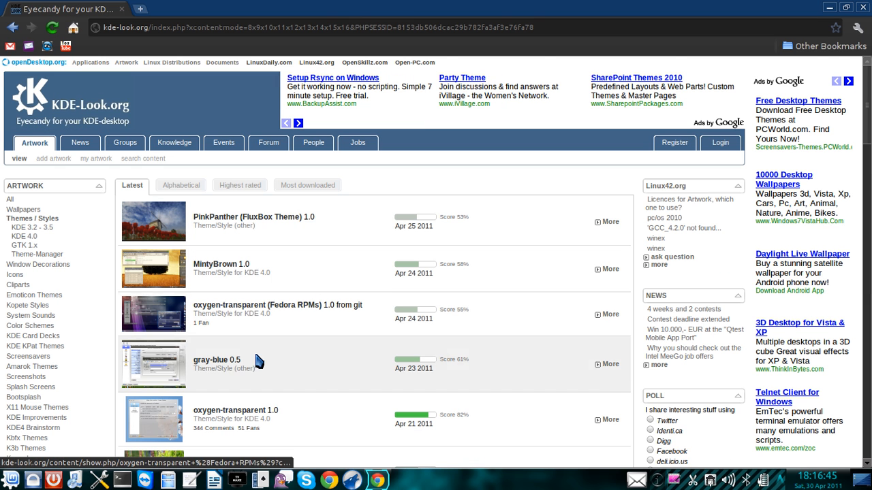
scroll(down, 3)
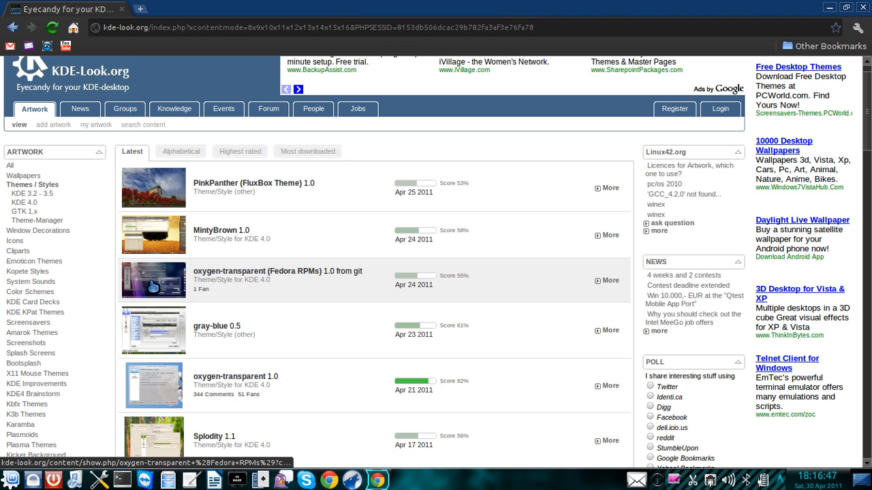
mouse_move(167, 284)
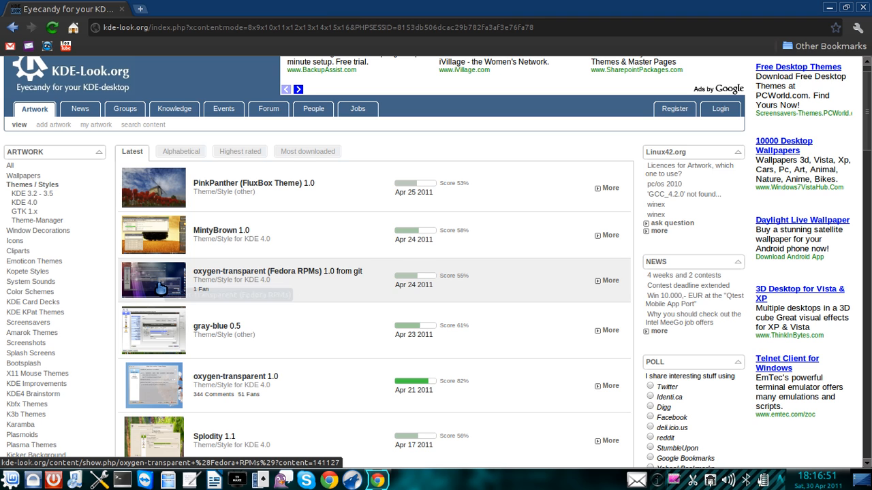
click(277, 271)
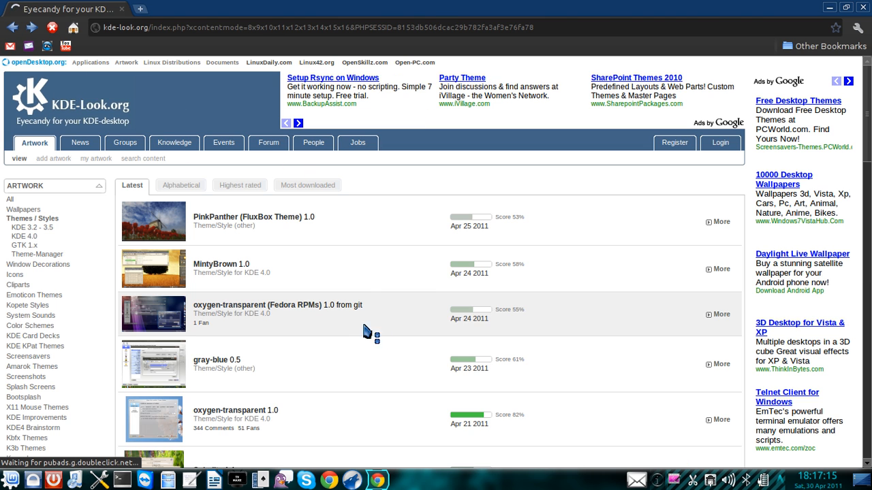
scroll(down, 3)
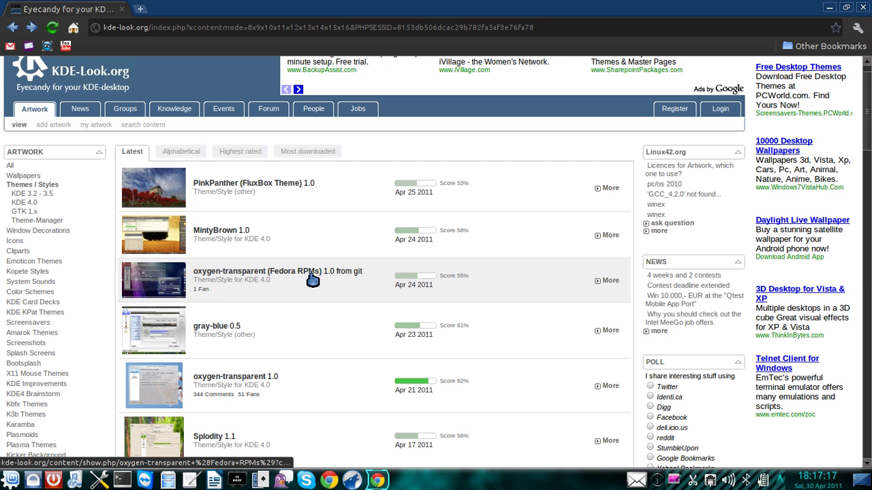
scroll(down, 3)
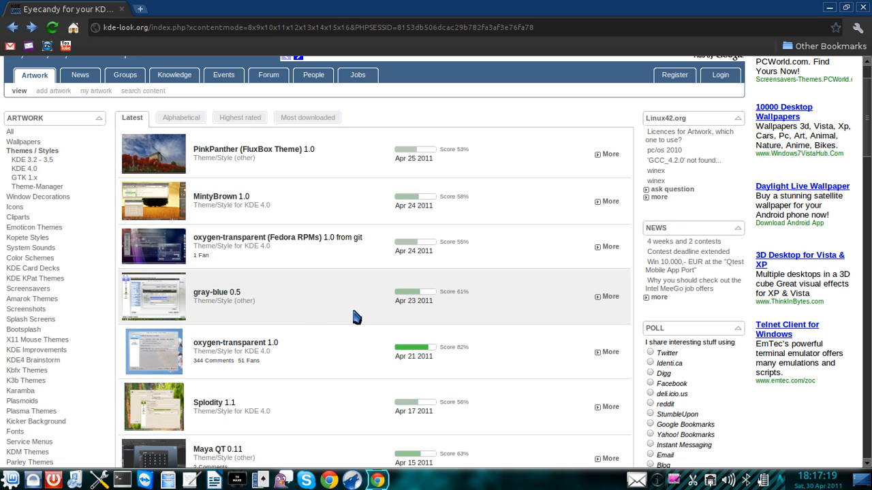
Open the oxygen-transparent 1.0 page and scroll down to its download links.
click(235, 343)
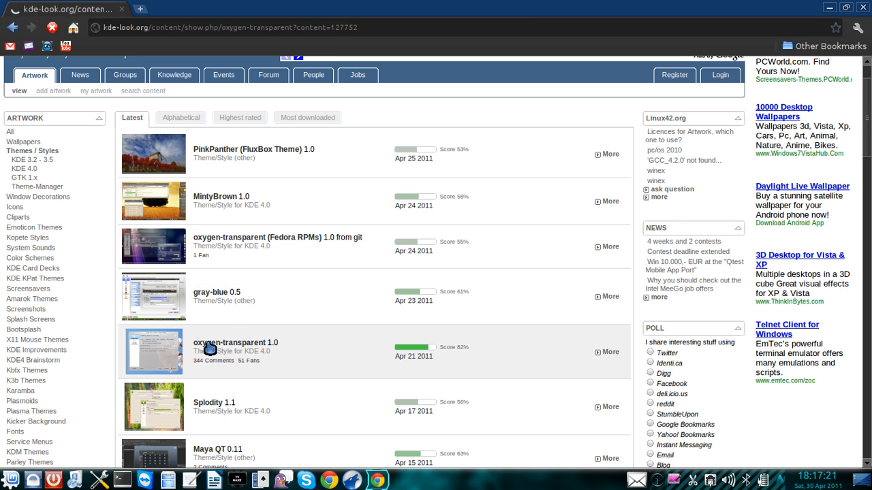
click(236, 342)
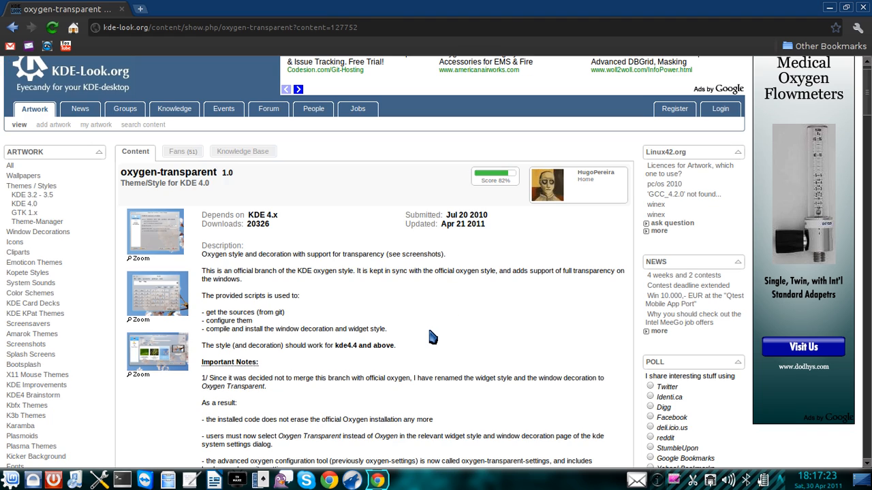
mouse_move(344, 312)
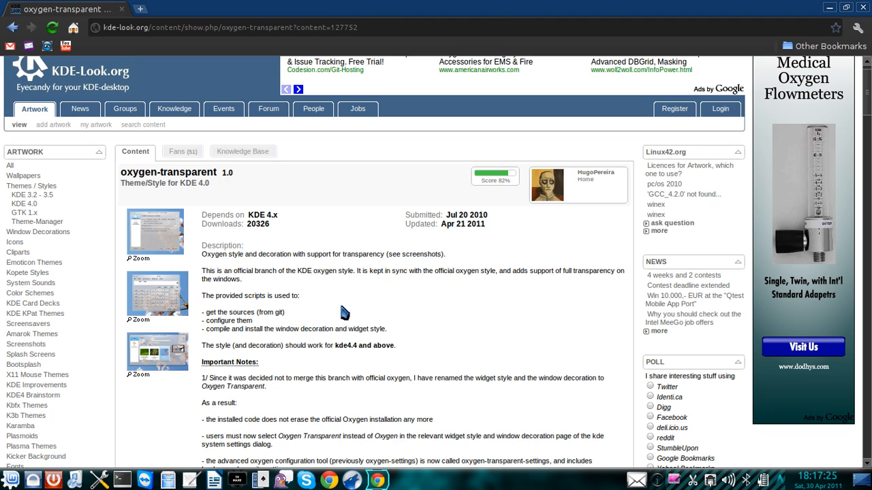
mouse_move(865, 101)
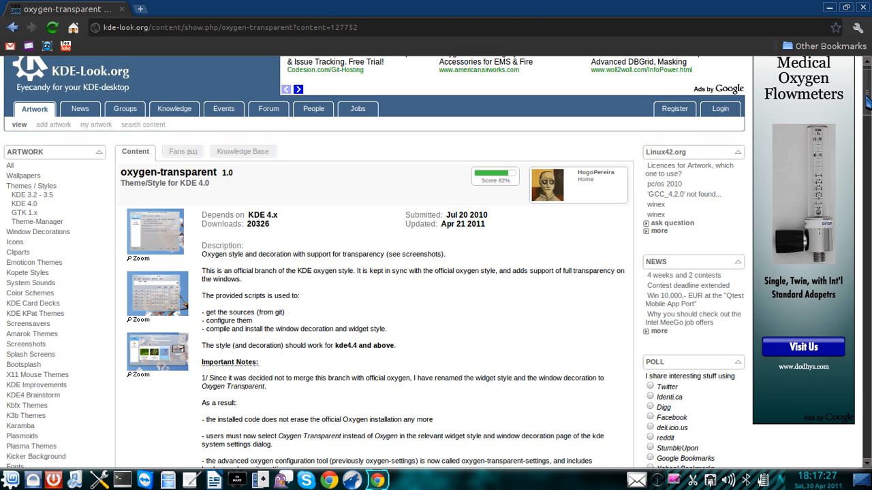
scroll(down, 3)
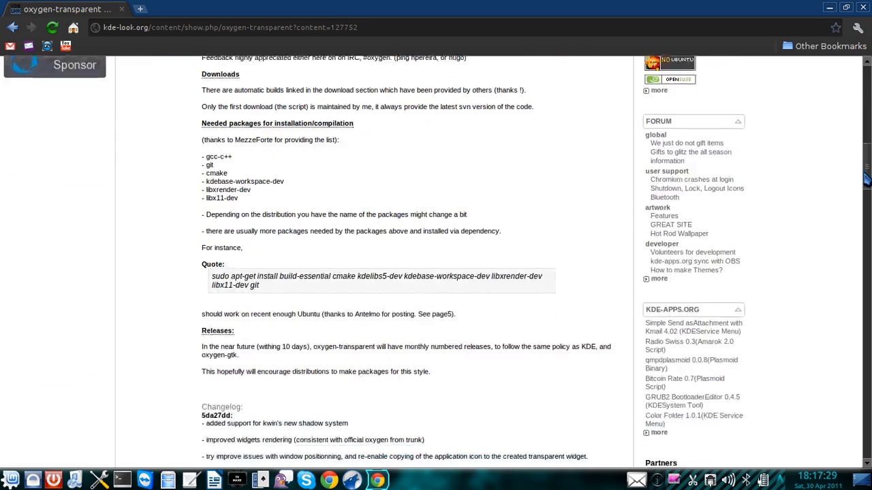
scroll(down, 3)
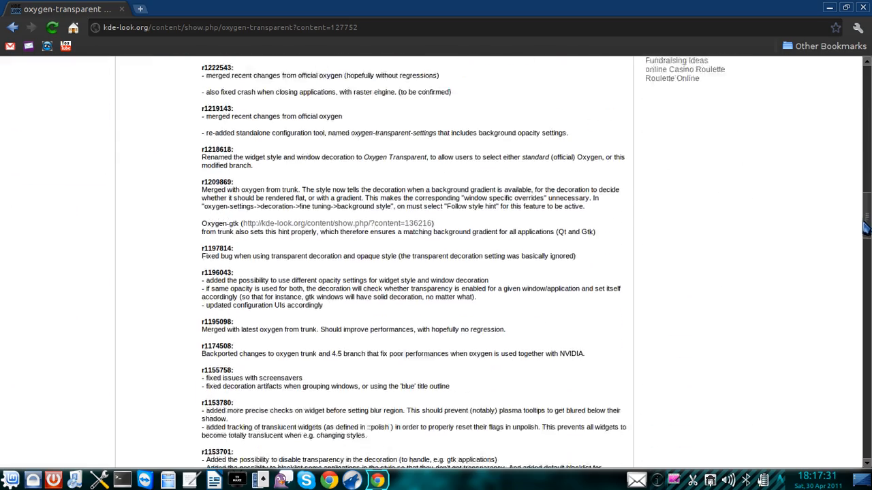
scroll(down, 3)
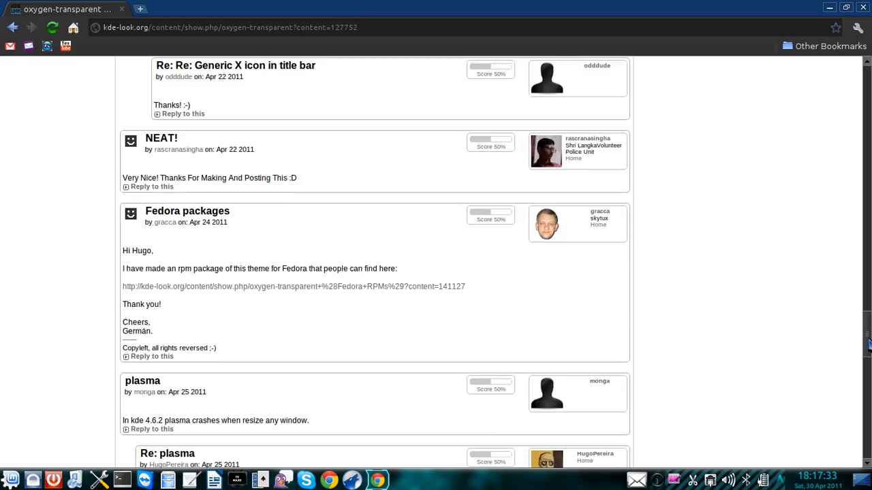
scroll(down, 3)
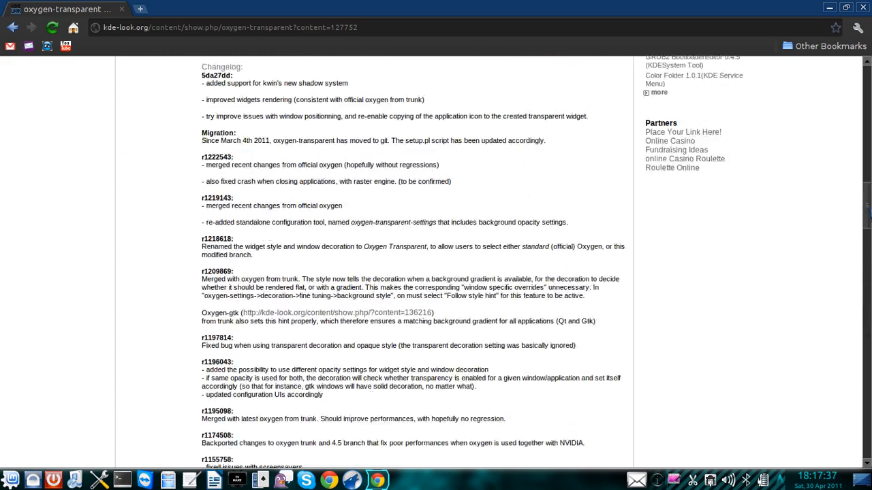
scroll(down, 3)
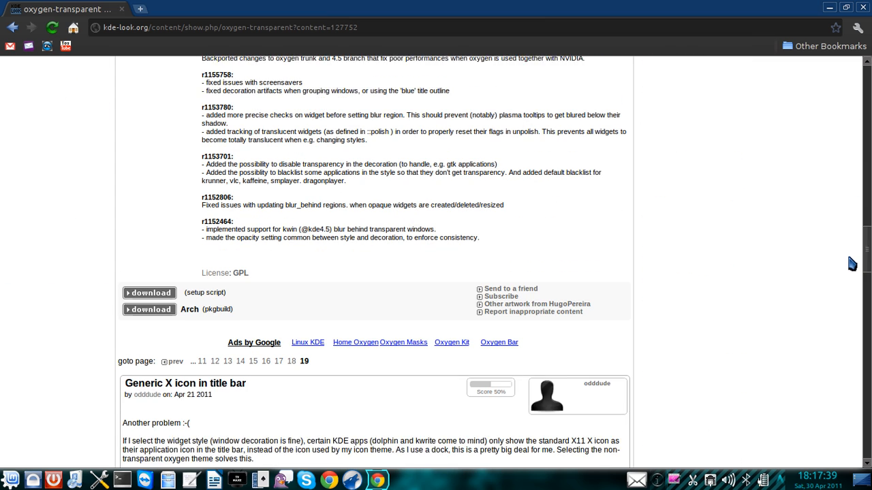
scroll(down, 3)
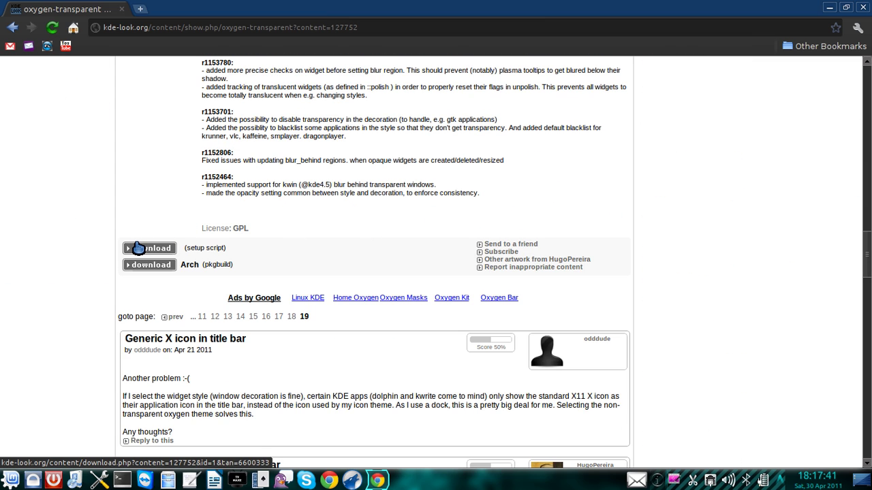
Save the oxygen-setup.pl script as 127752-oxygen-setup.pl in Downloads.
click(149, 248)
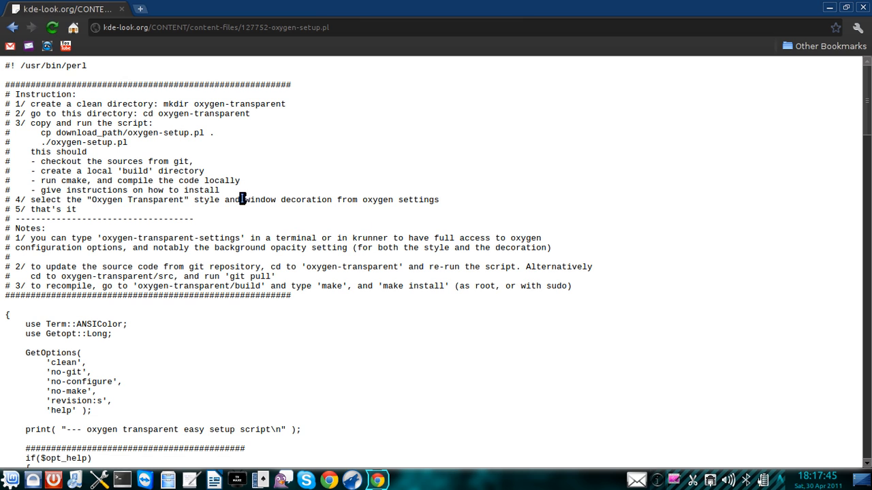
mouse_move(201, 166)
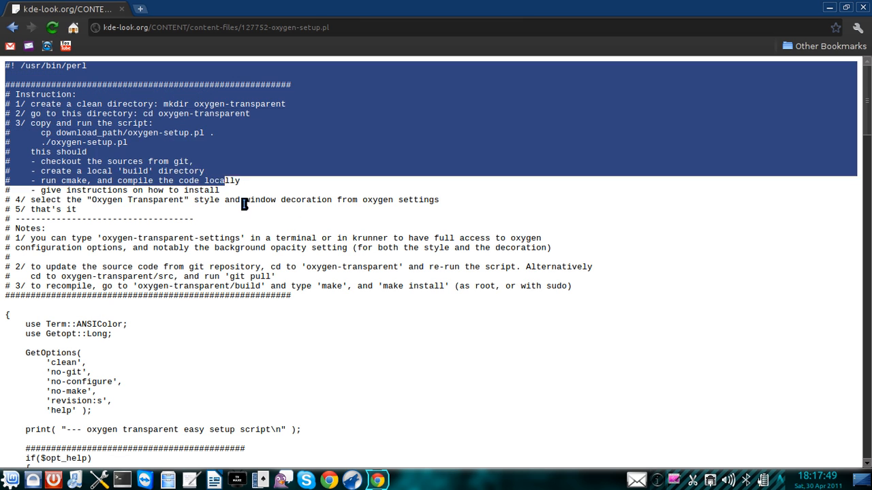
scroll(down, 3)
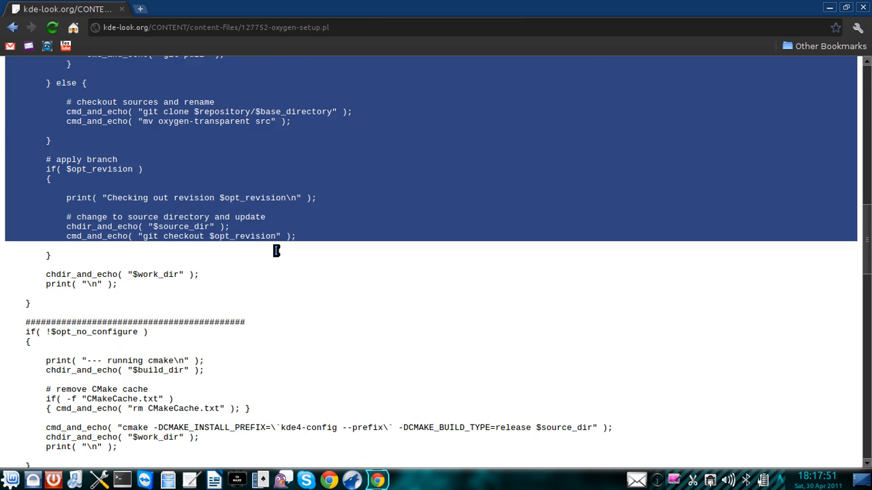
scroll(down, 3)
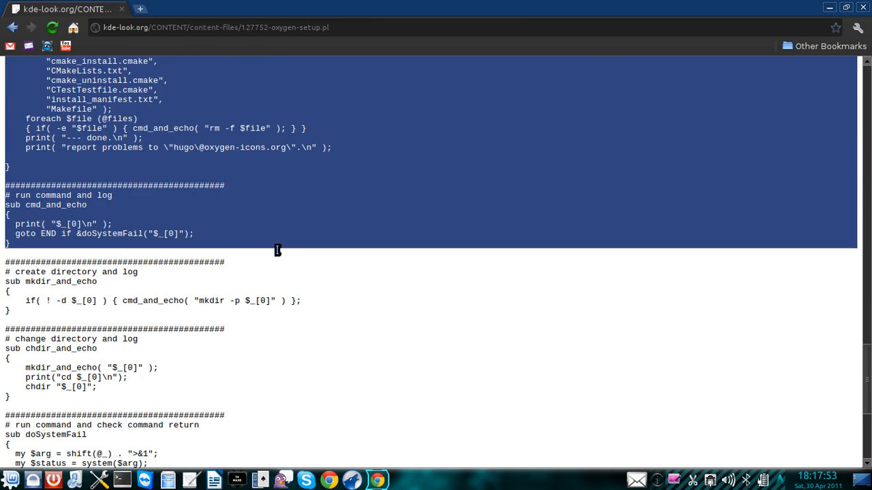
scroll(down, 3)
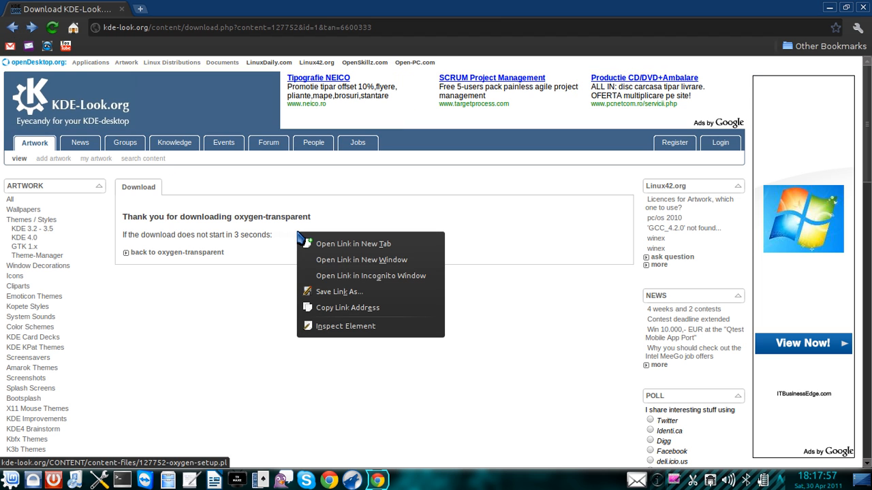
click(339, 292)
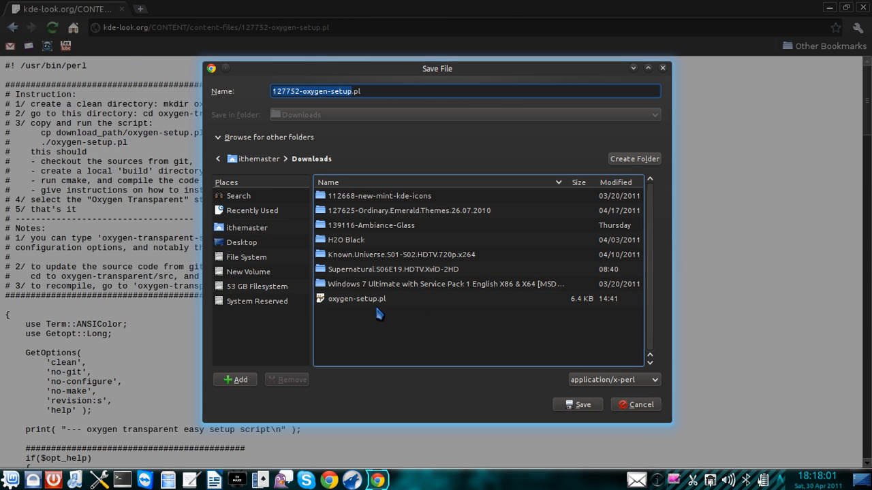
click(356, 298)
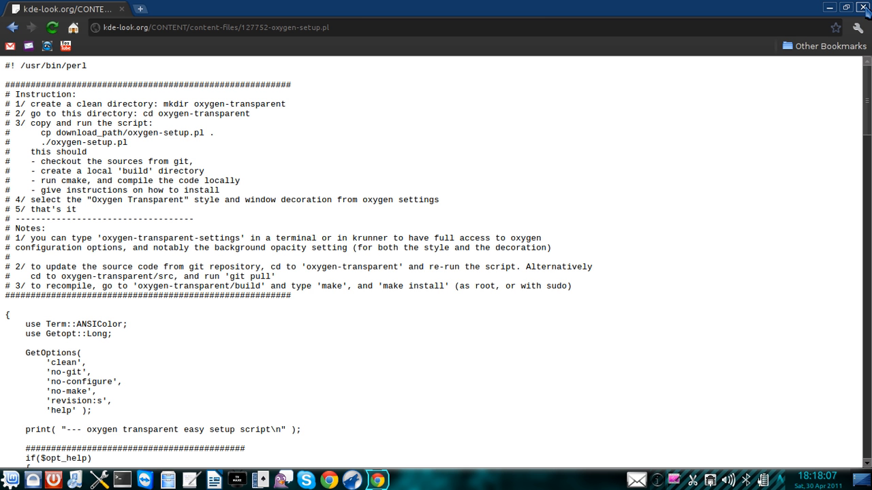
Return to the oxygen-transparent page and select the quoted sudo apt-get install command.
click(12, 28)
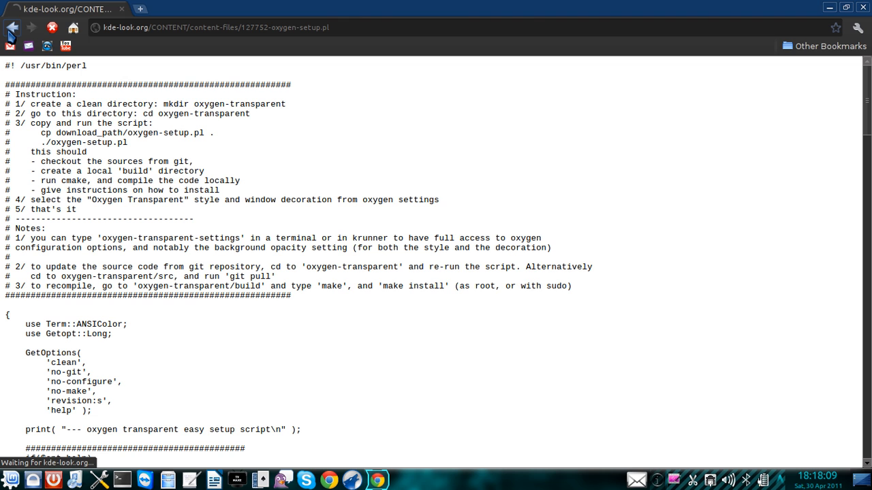
click(12, 27)
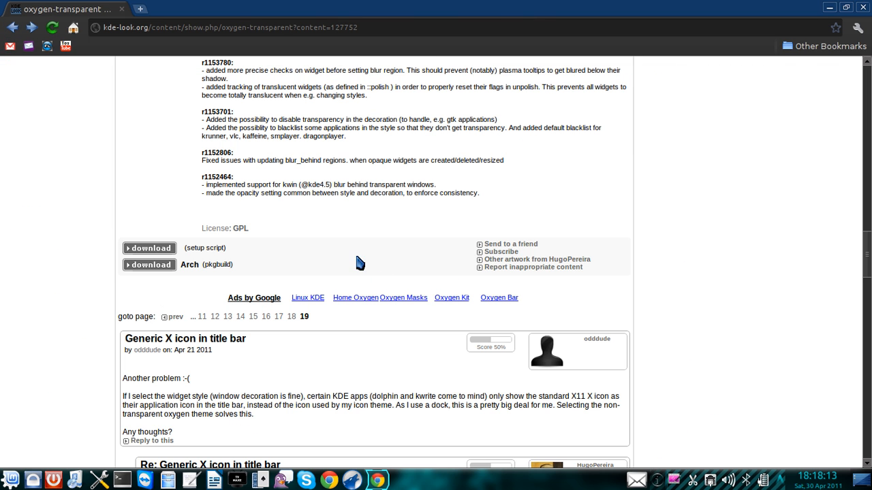
scroll(up, 3)
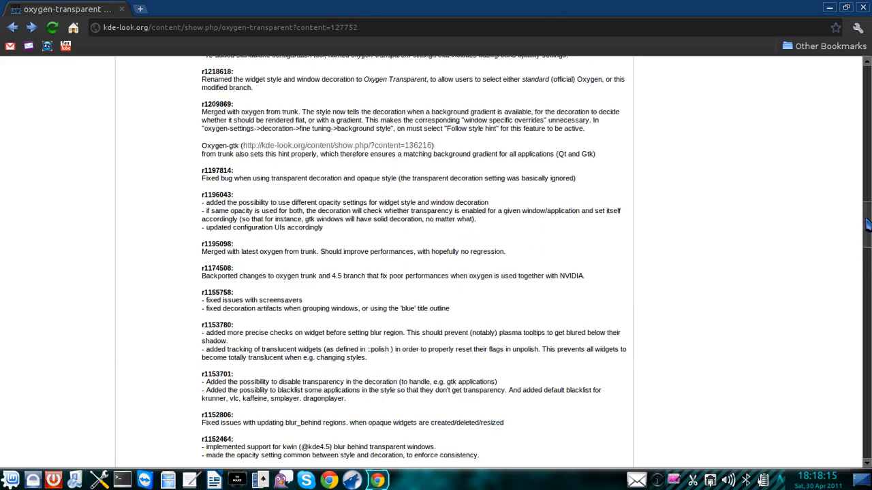
scroll(up, 3)
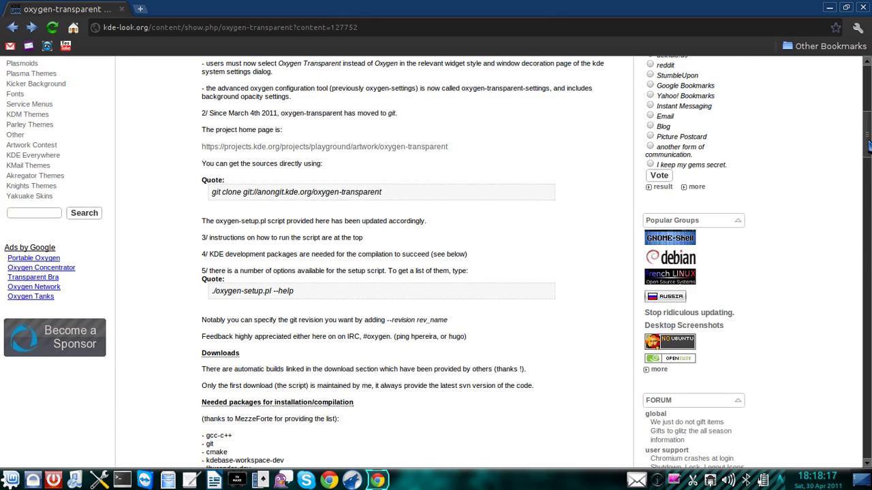
scroll(down, 3)
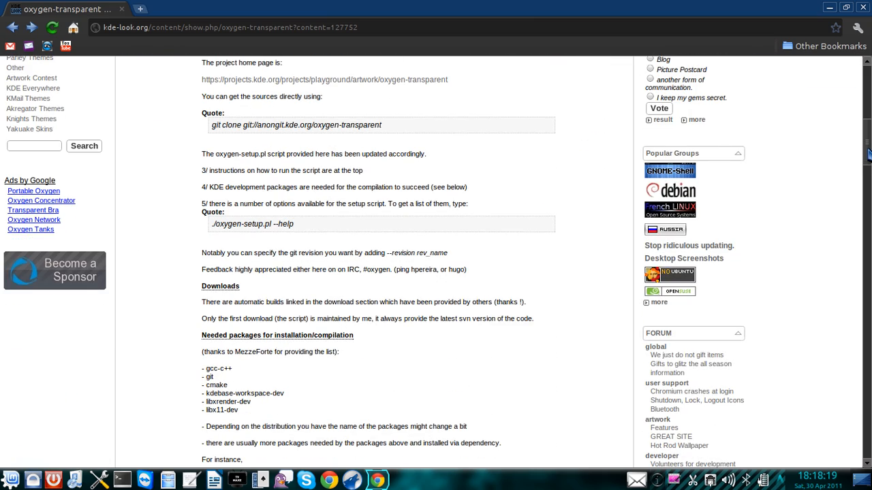
scroll(down, 3)
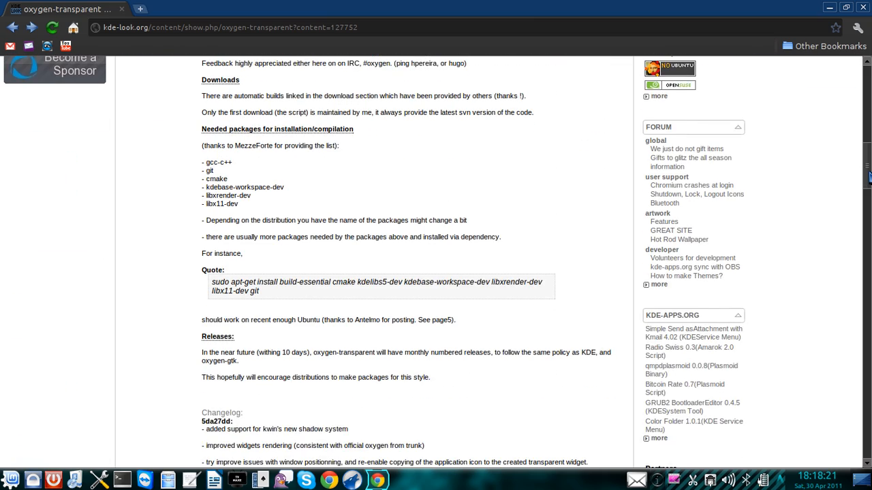
scroll(down, 3)
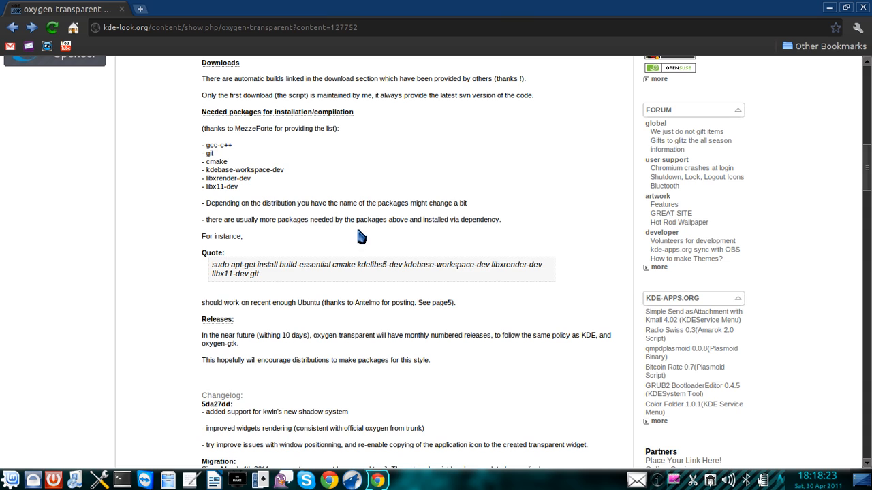
mouse_move(301, 281)
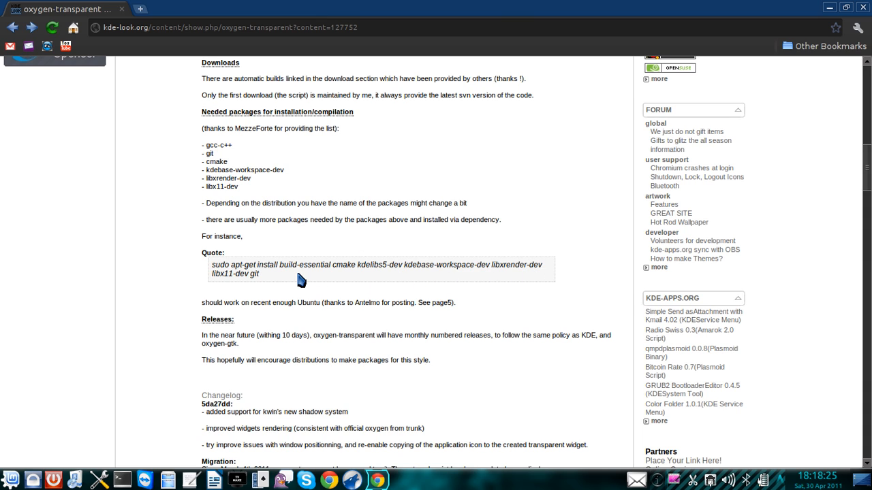
mouse_move(475, 278)
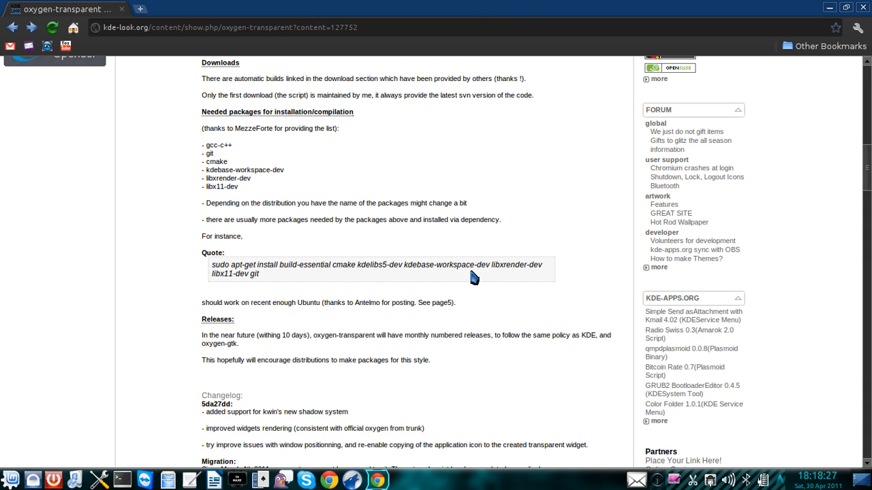
mouse_move(479, 238)
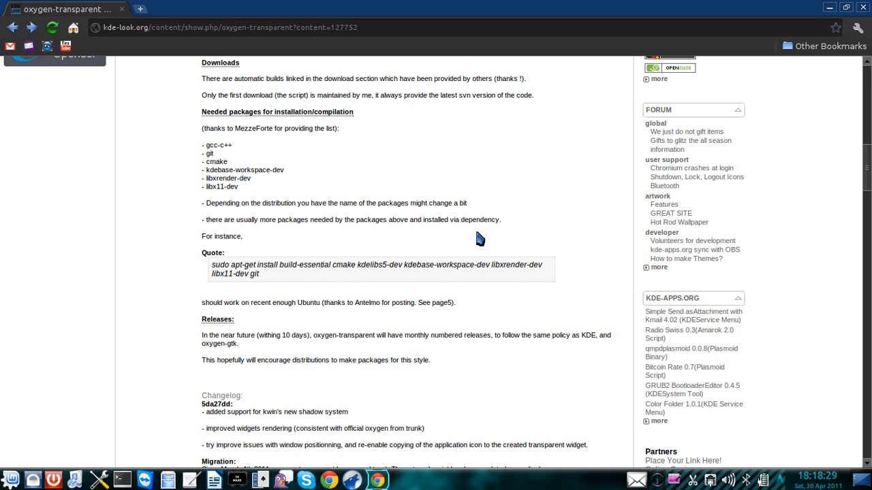
triple_click(375, 269)
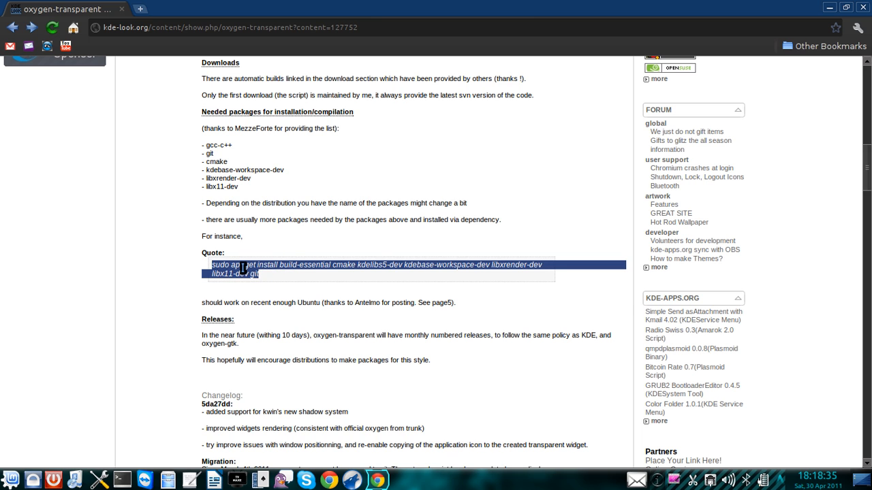
mouse_move(268, 301)
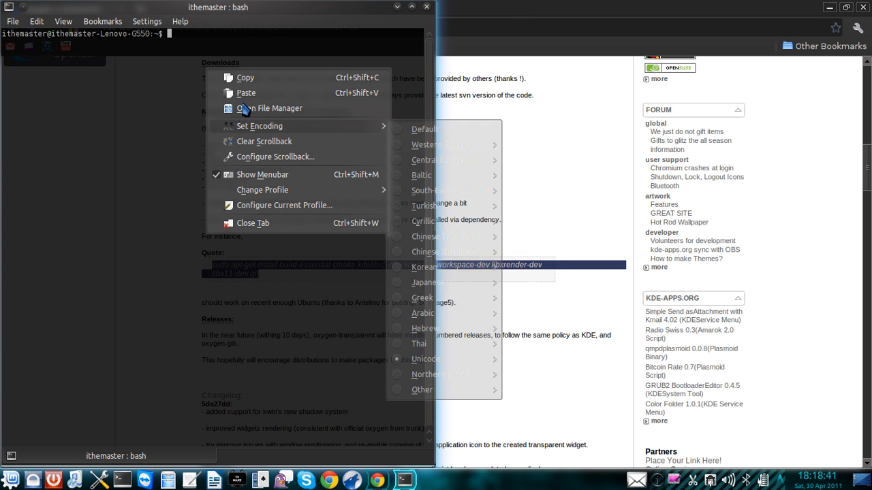
Paste the apt-get install command for build-essential, cmake, kdelibs5-dev into Konsole.
click(246, 92)
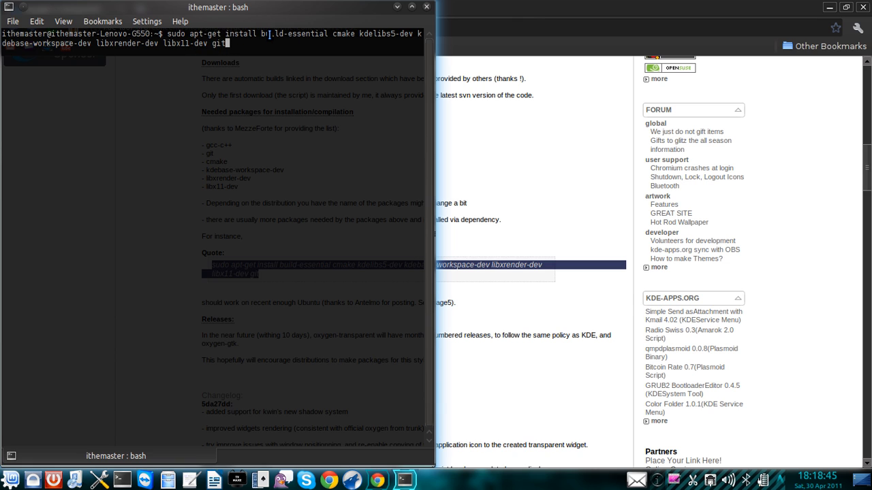
text(build-essential)
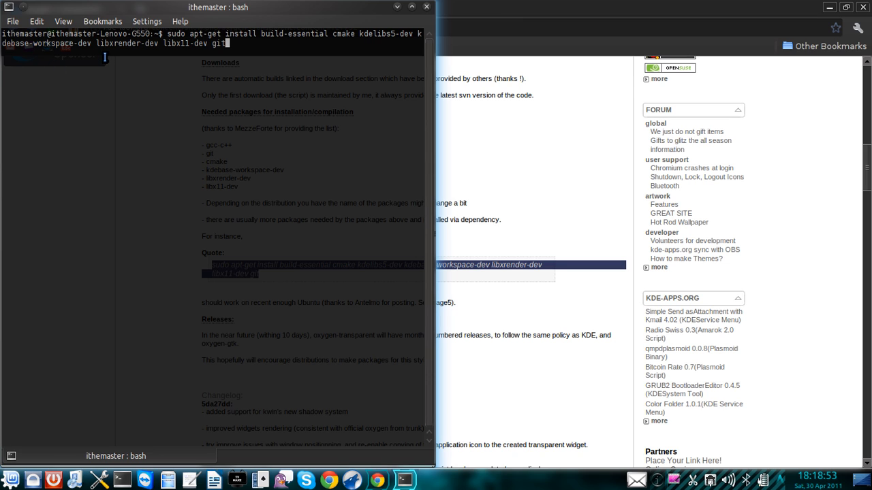
mouse_move(194, 60)
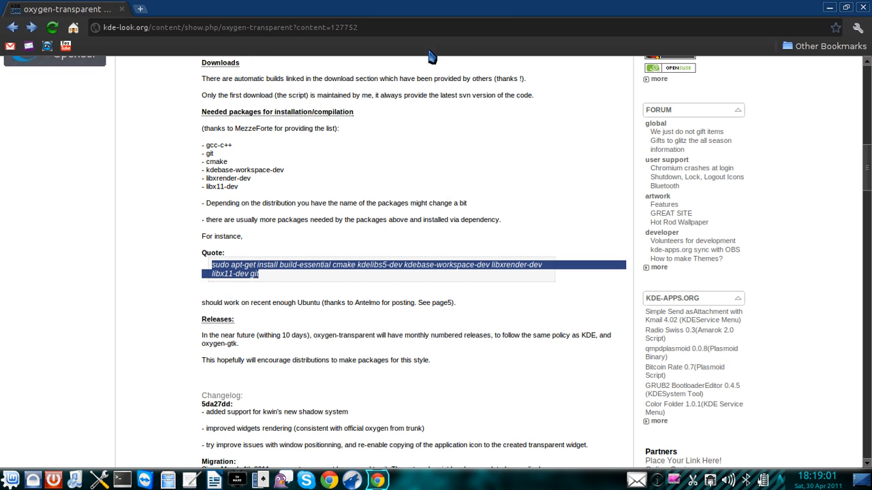
mouse_move(409, 145)
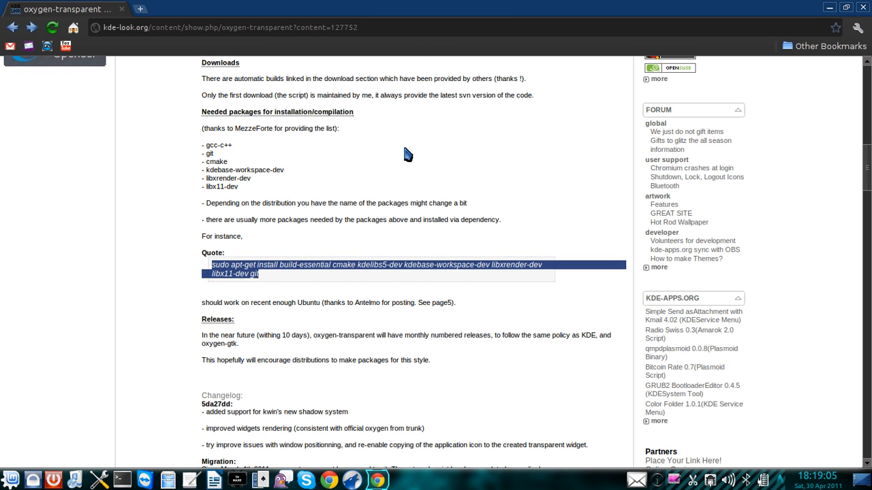
mouse_move(536, 279)
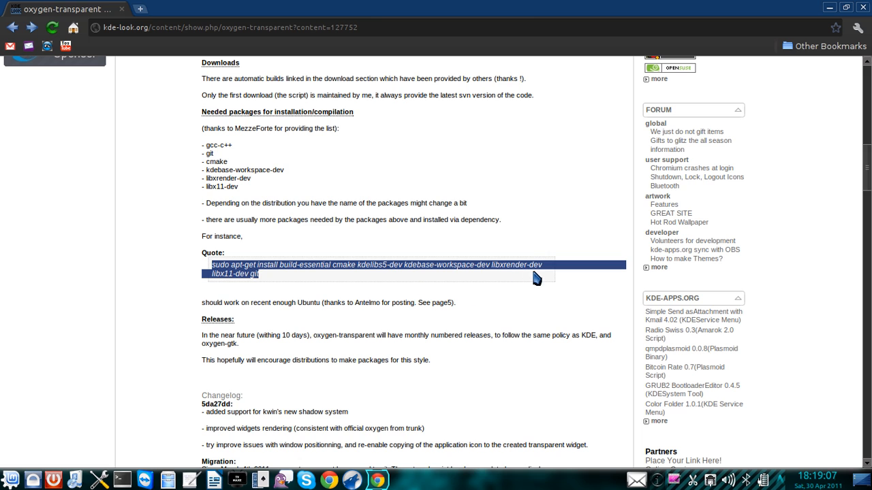
Deselect the apt-get command on the oxygen-transparent page.
click(286, 278)
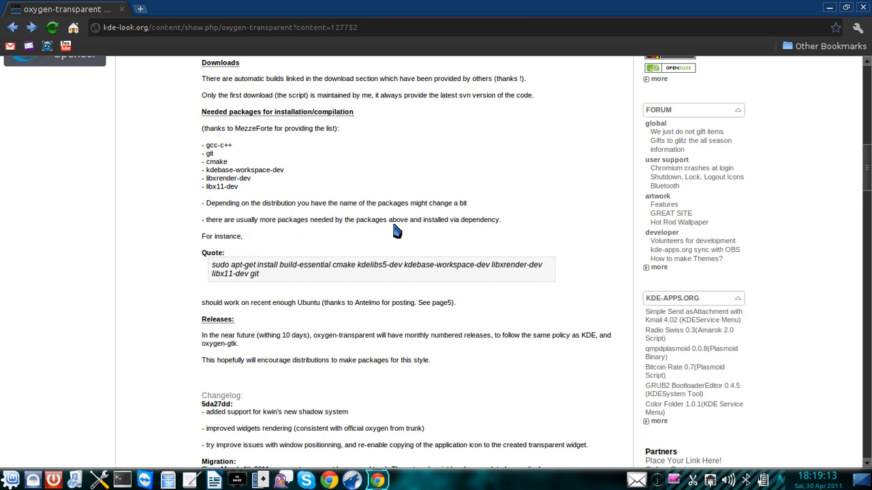
mouse_move(856, 23)
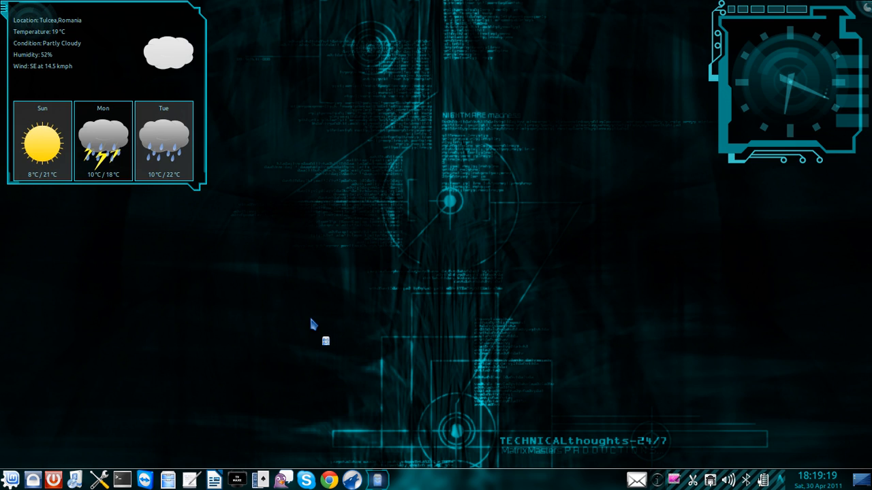
Open Dolphin and enter the Downloads folder.
click(375, 480)
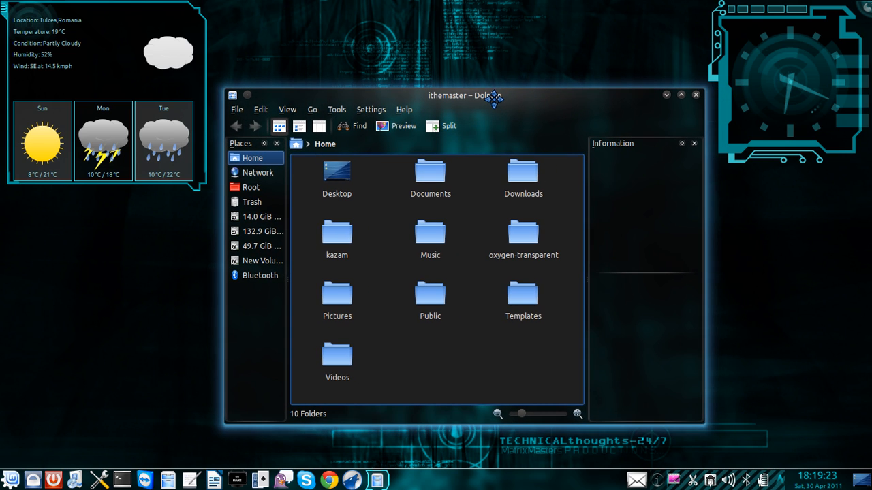
mouse_move(477, 294)
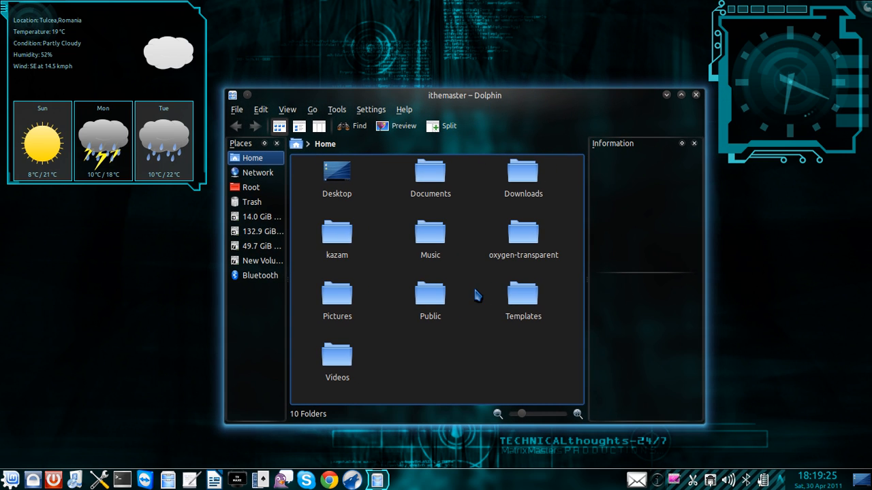
click(522, 173)
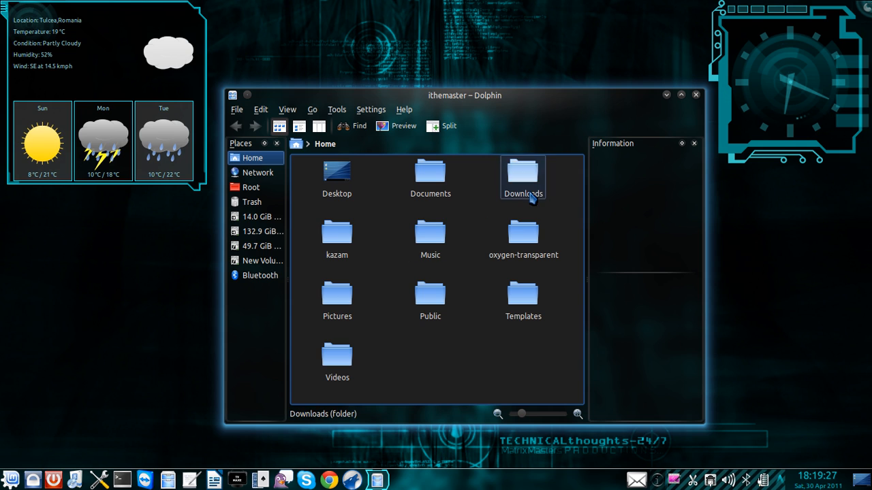
double_click(522, 172)
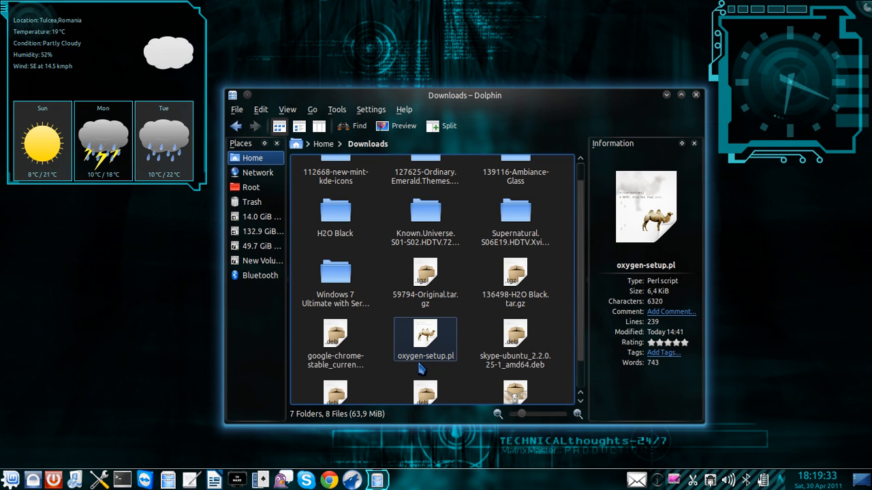
Open oxygen-setup.pl with Kate, leaving its name unchanged after a cancelled rename.
click(424, 339)
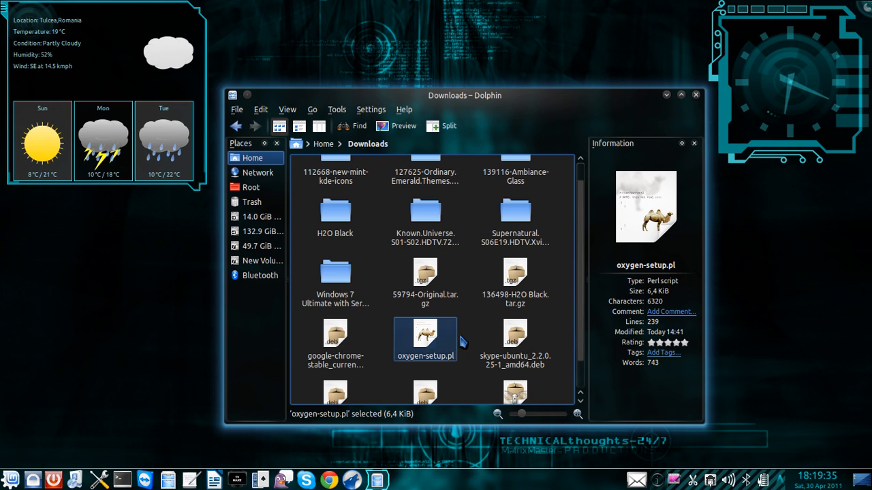
click(425, 338)
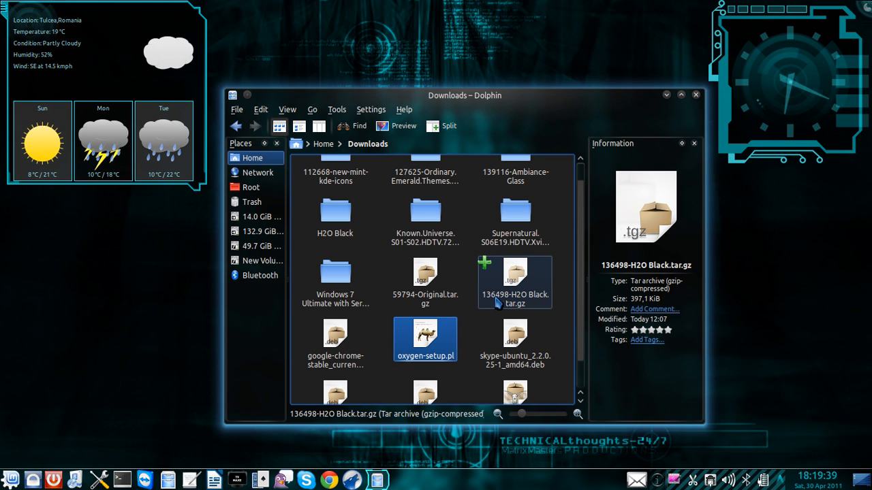
click(424, 339)
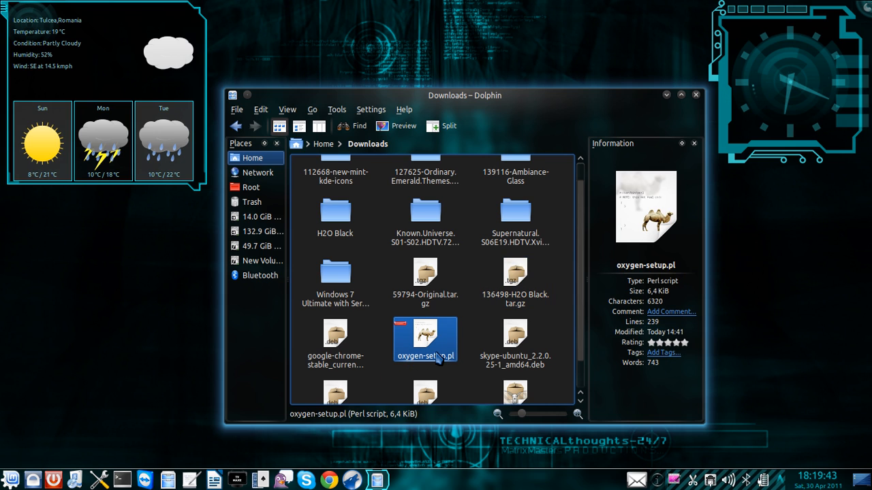
key(F2)
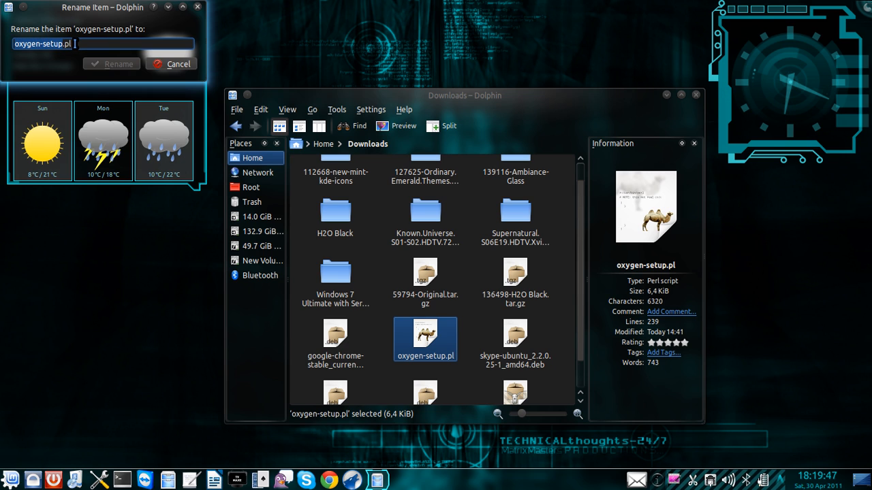
click(171, 64)
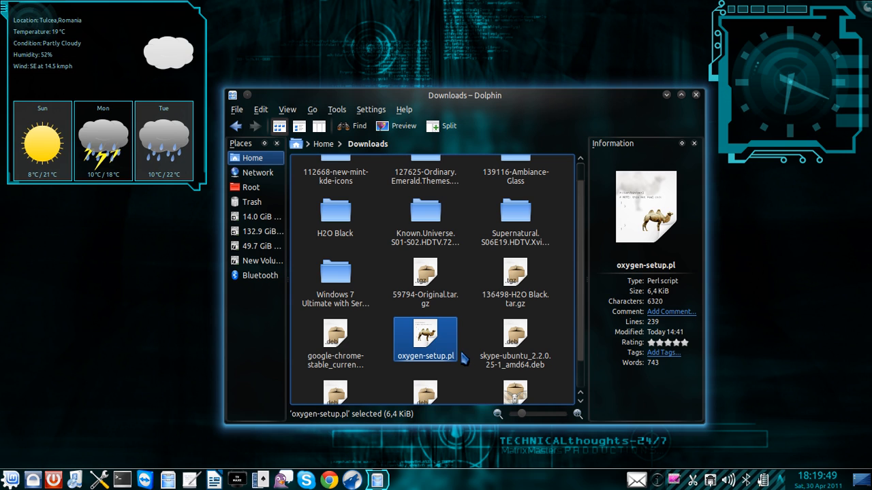
right_click(424, 338)
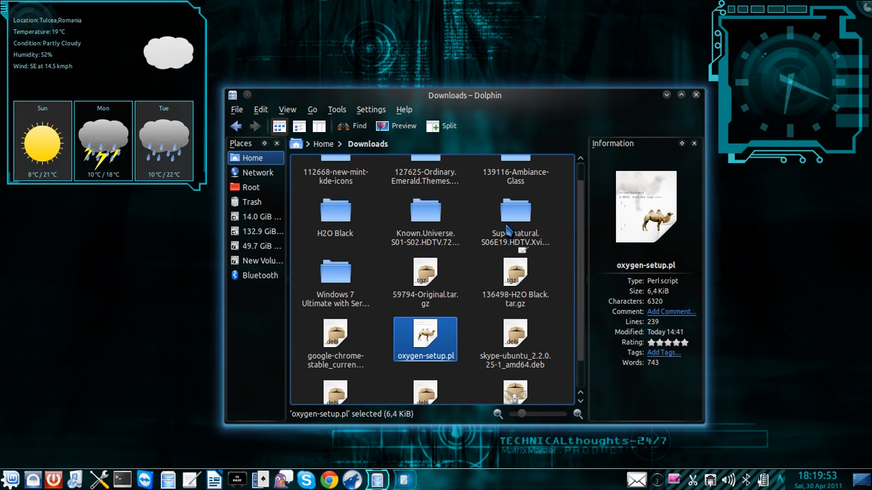
click(515, 211)
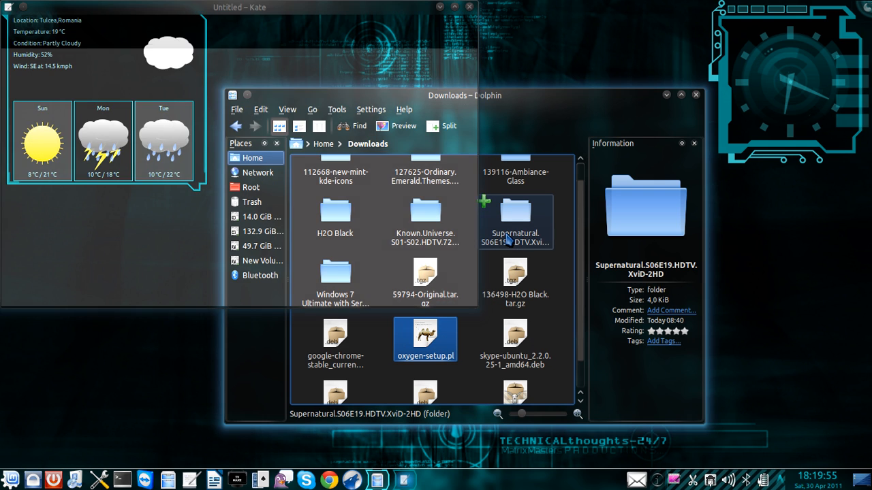
Maximize Kate and select the mkdir, cd and cp setup commands.
double_click(425, 338)
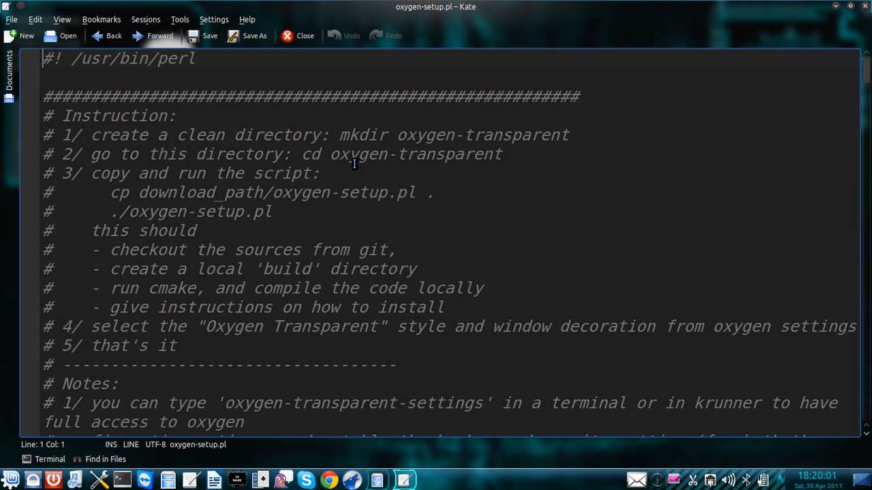
click(341, 134)
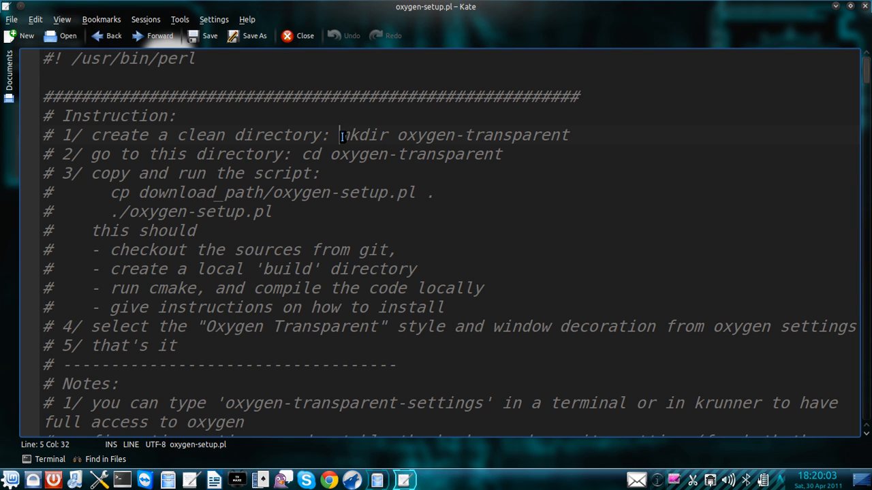
drag(340, 135, 570, 134)
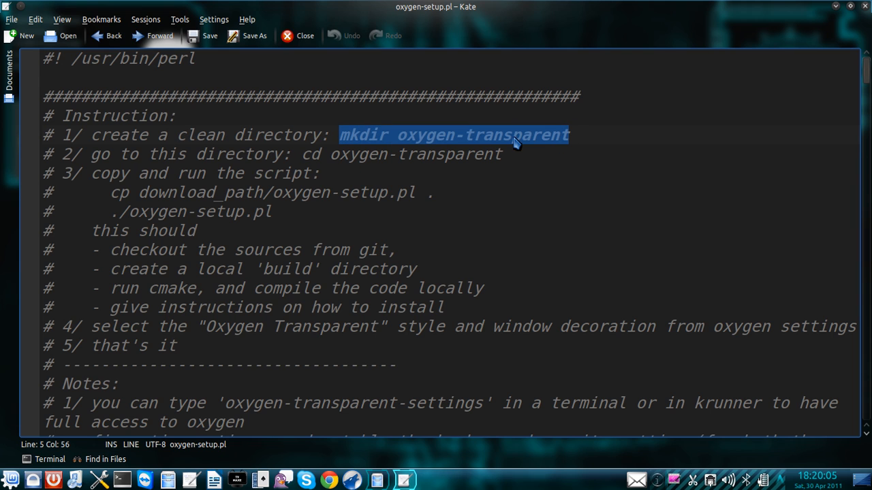
mouse_move(501, 126)
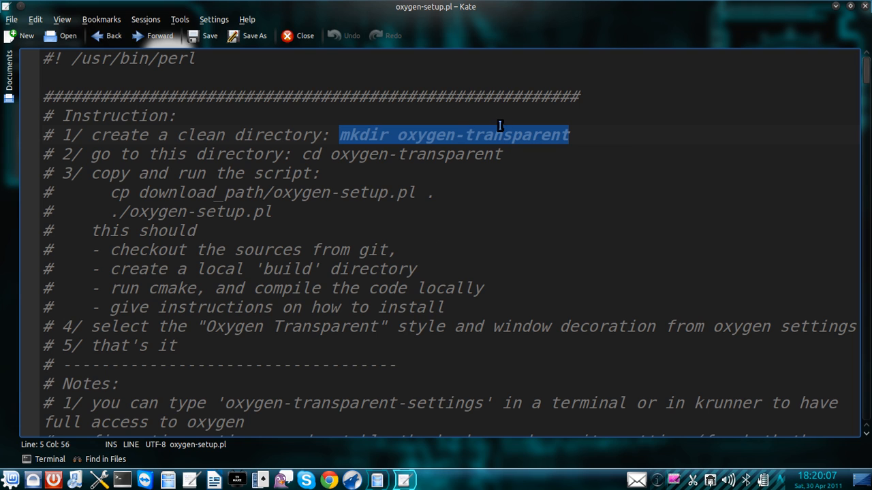
mouse_move(211, 455)
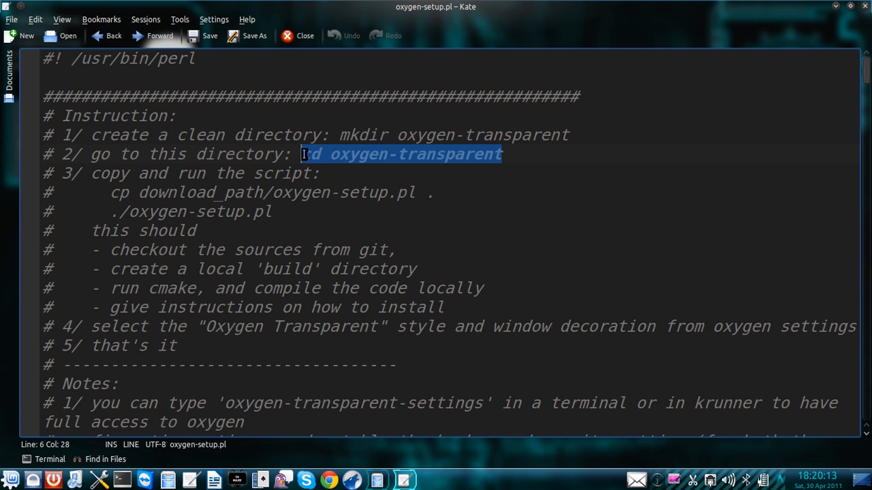
click(227, 192)
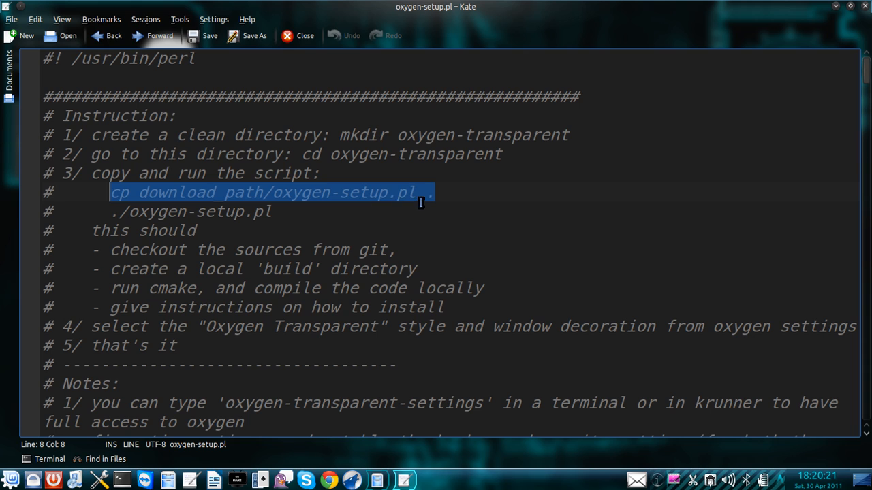
click(187, 192)
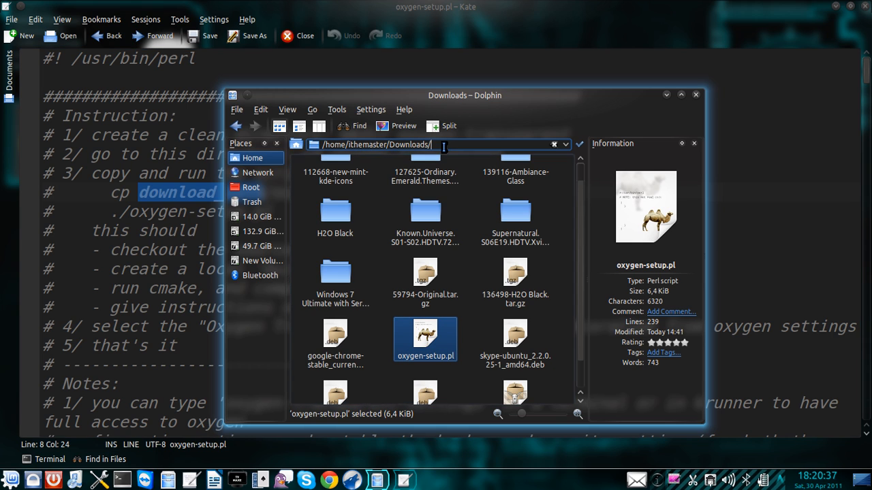
mouse_move(424, 282)
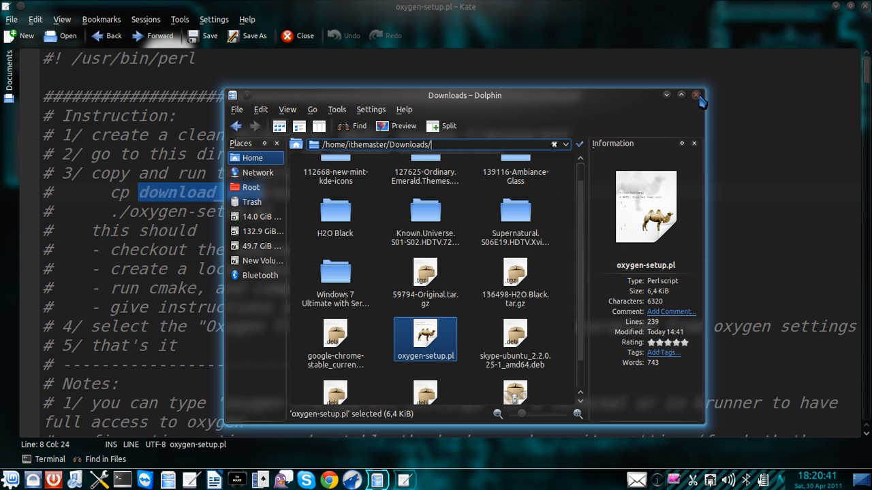
Close Dolphin after reading the Downloads folder path, returning to Kate.
click(696, 94)
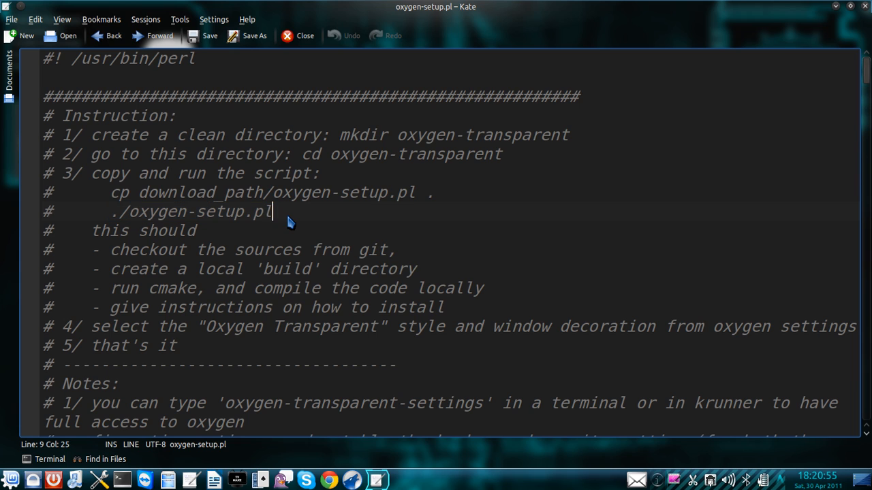
Highlight the ./oxygen-setup.pl run command in Kate, then close Kate.
double_click(225, 212)
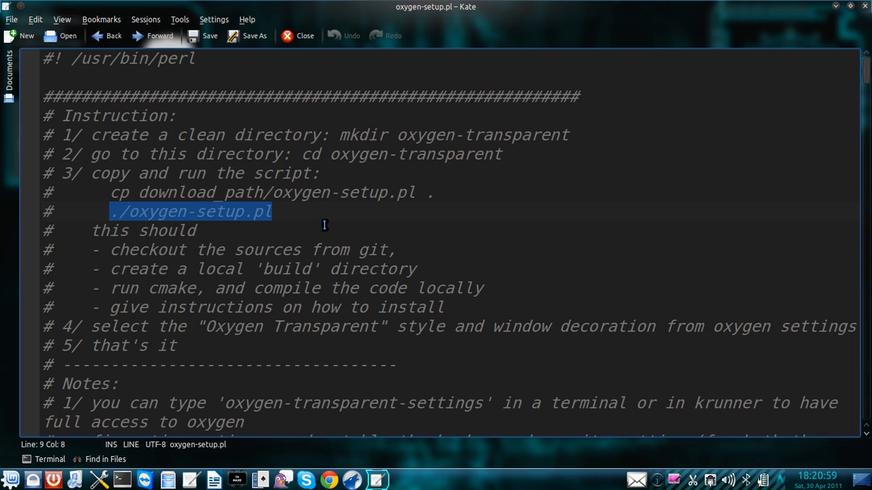
click(316, 237)
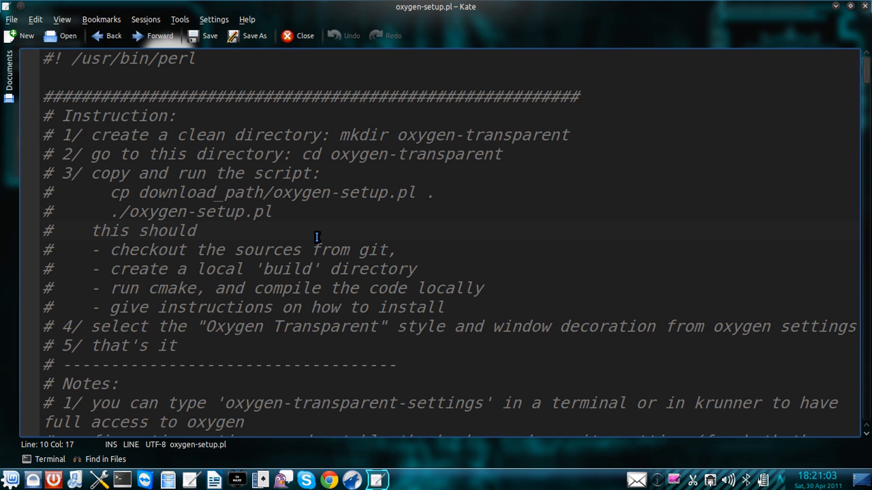
mouse_move(339, 328)
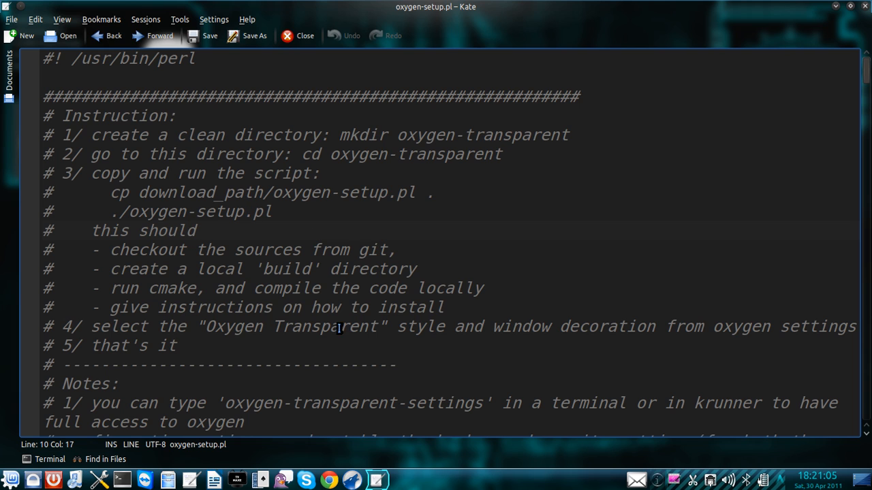
mouse_move(866, 6)
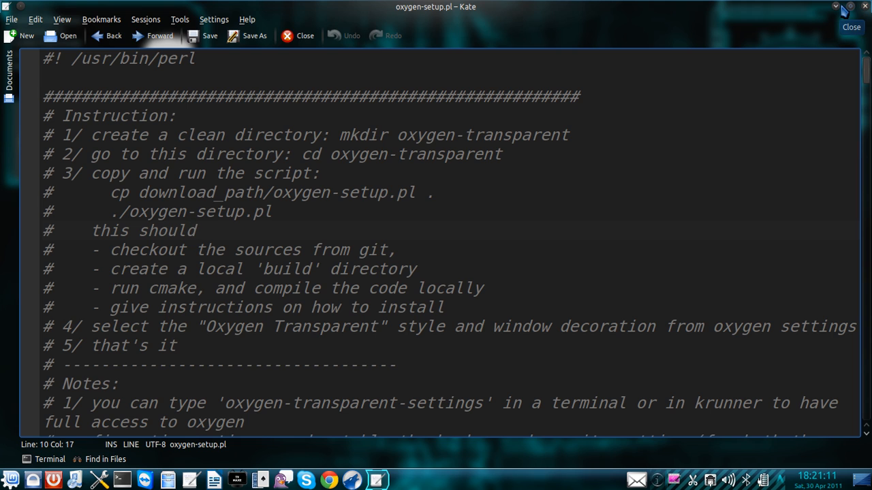
click(850, 27)
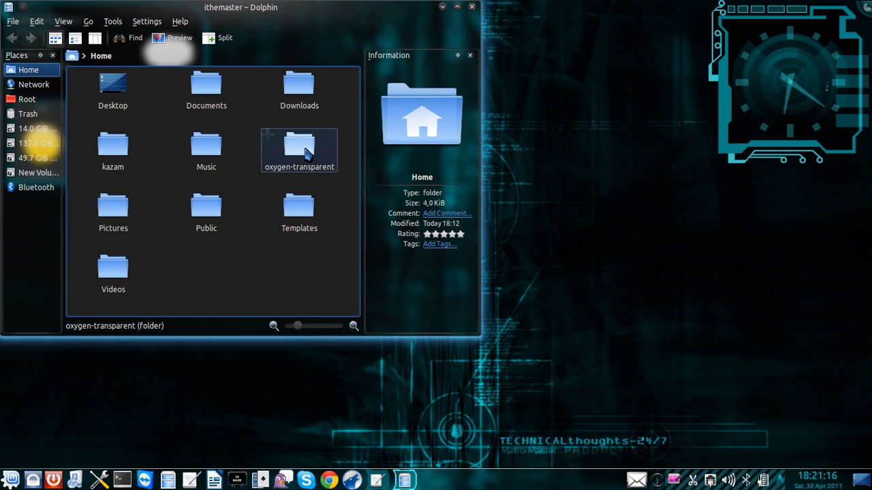
Open oxygen-transparent/src/INSTALL from the Home folder in Kate.
click(299, 146)
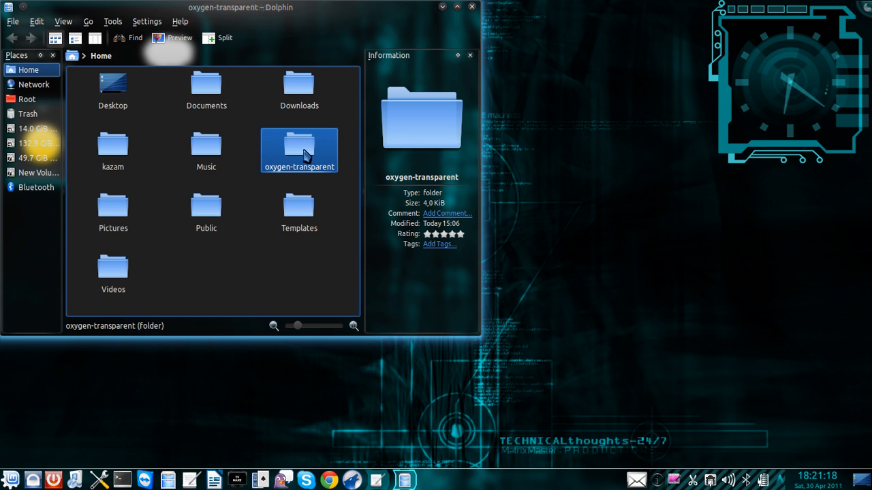
double_click(299, 143)
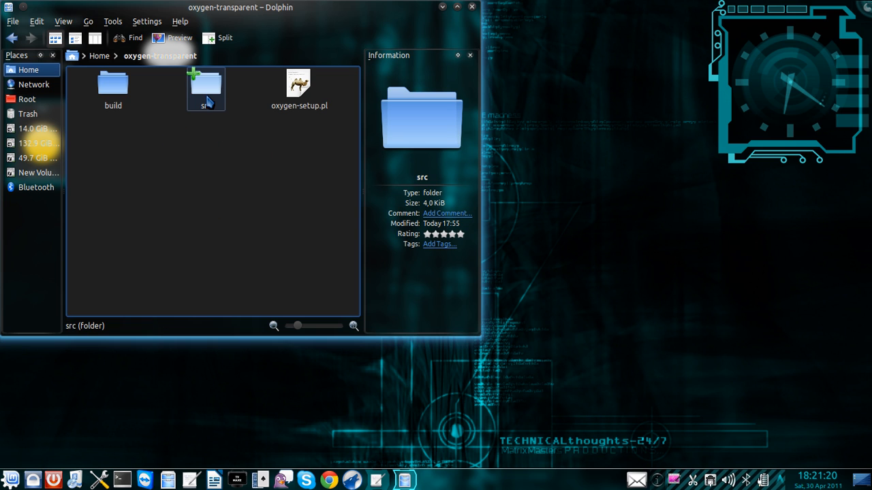
double_click(205, 83)
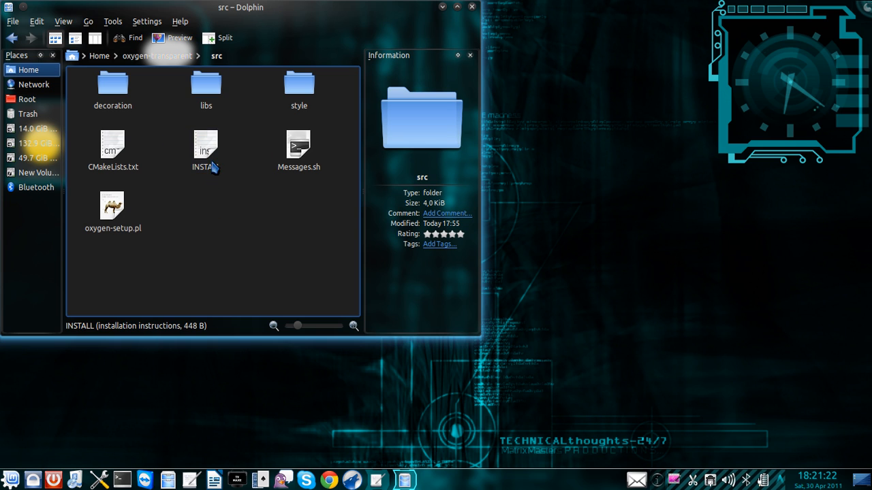
double_click(206, 146)
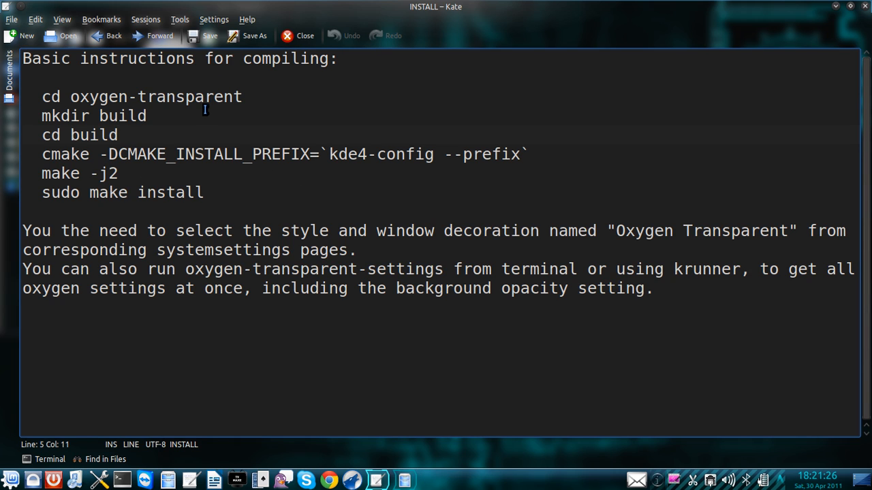
Select the 'cd oxygen-transparent' and cmake commands in the INSTALL file.
double_click(51, 96)
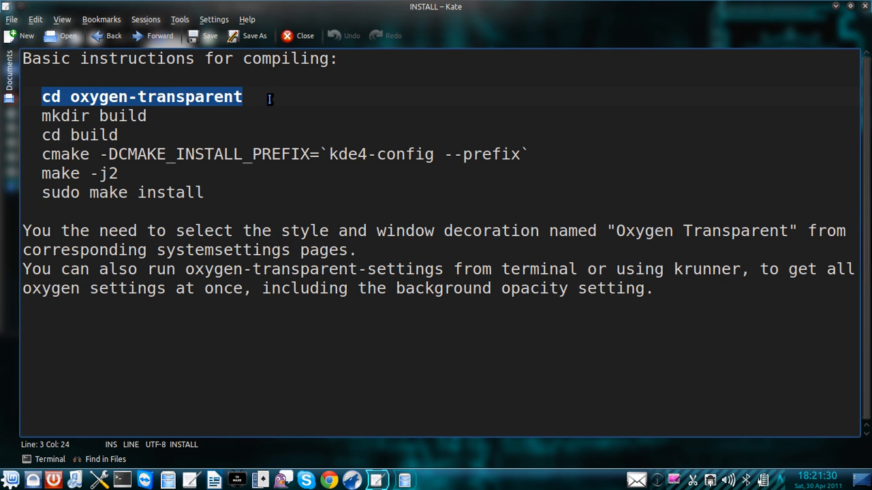
mouse_move(279, 101)
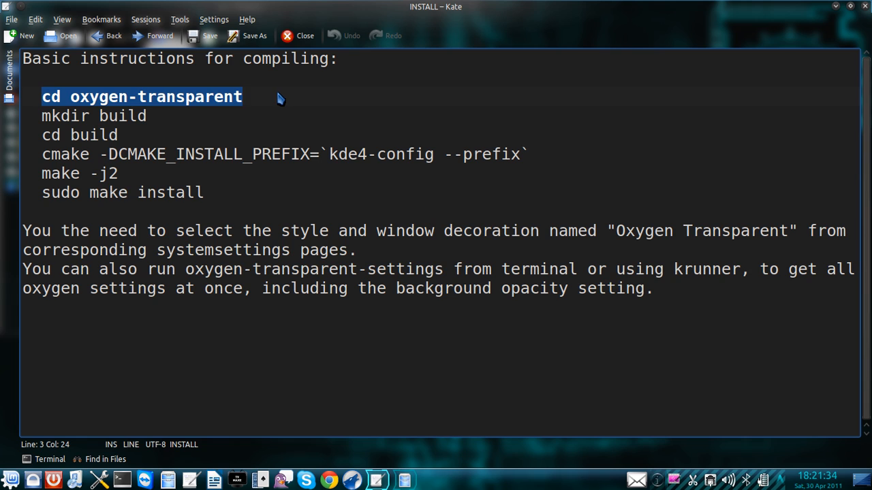
mouse_move(336, 136)
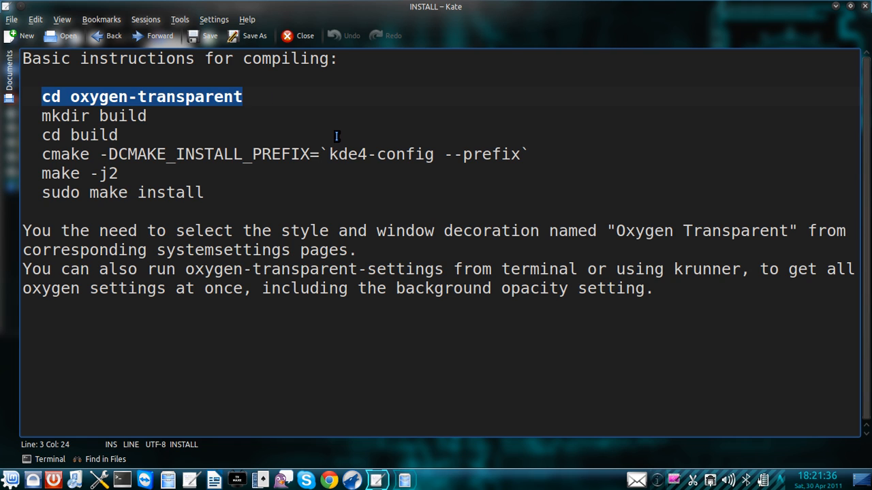
mouse_move(350, 208)
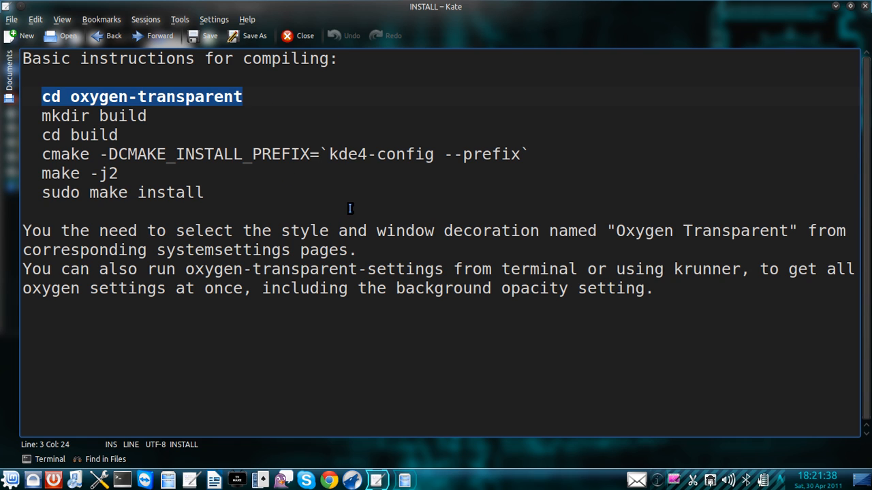
mouse_move(168, 164)
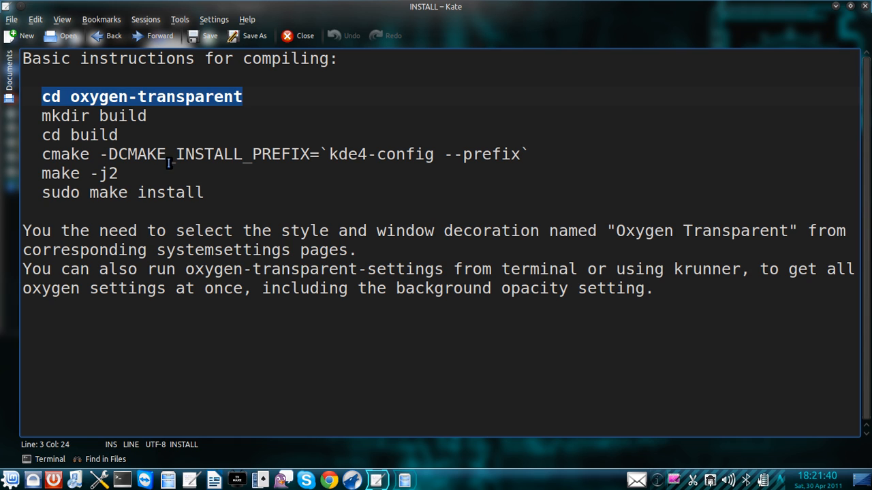
mouse_move(397, 100)
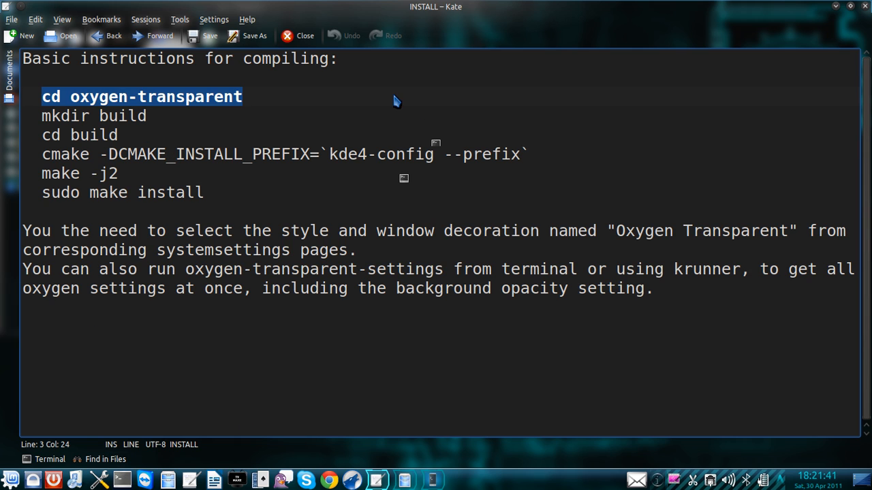
mouse_move(208, 104)
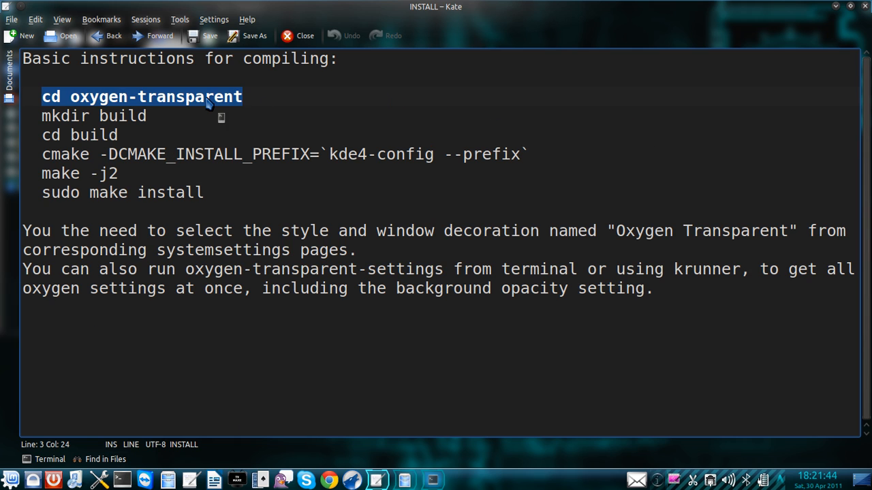
mouse_move(382, 397)
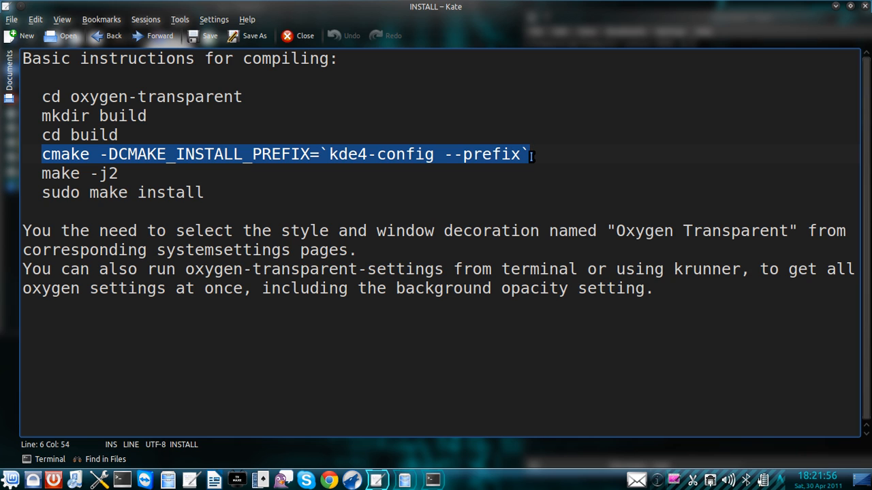
mouse_move(125, 180)
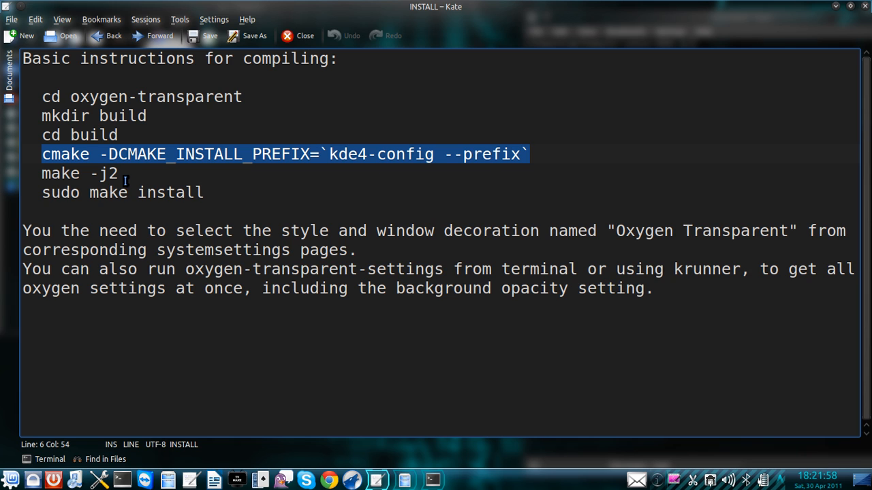
click(121, 173)
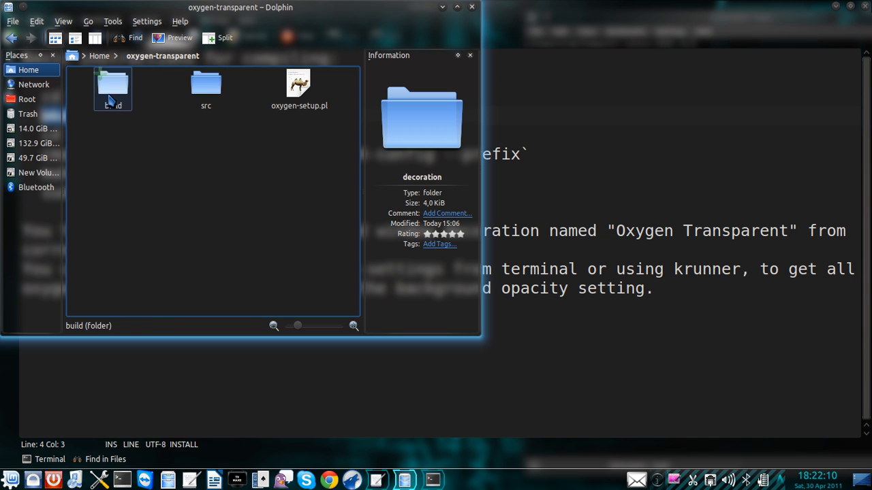
Open the oxygen-transparent project's build folder in Dolphin.
double_click(112, 88)
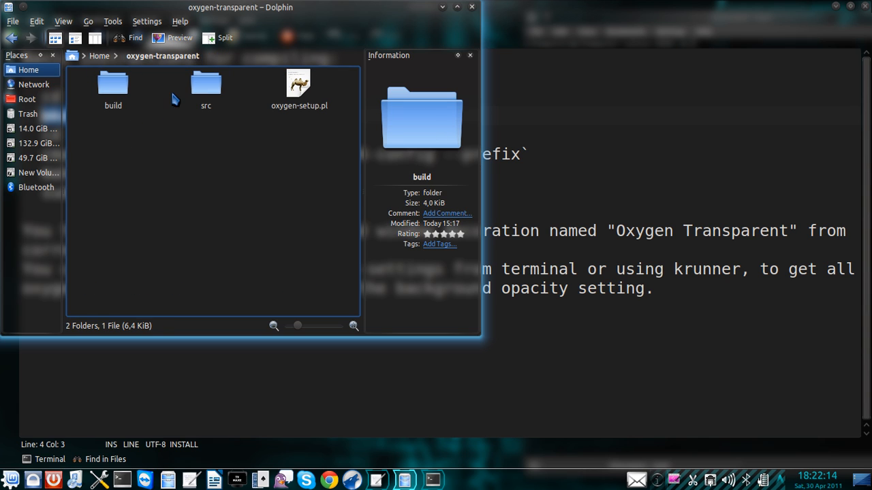
double_click(205, 83)
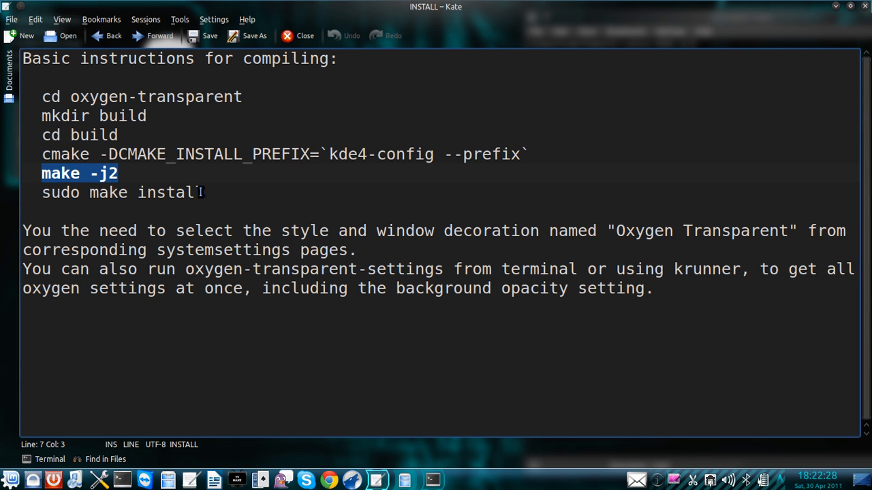
Select the 'make -j2' build command in Kate's INSTALL file.
double_click(123, 192)
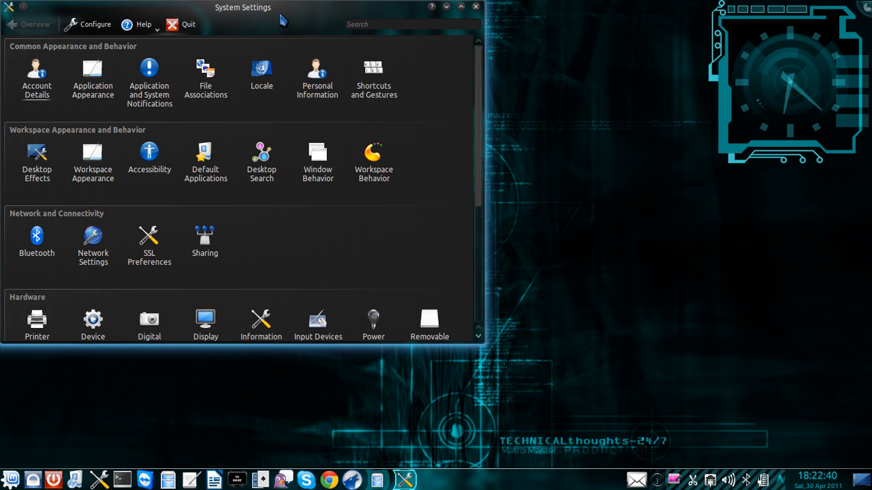
Set Application Appearance widget style to Oxygen Transparent and apply it.
click(93, 79)
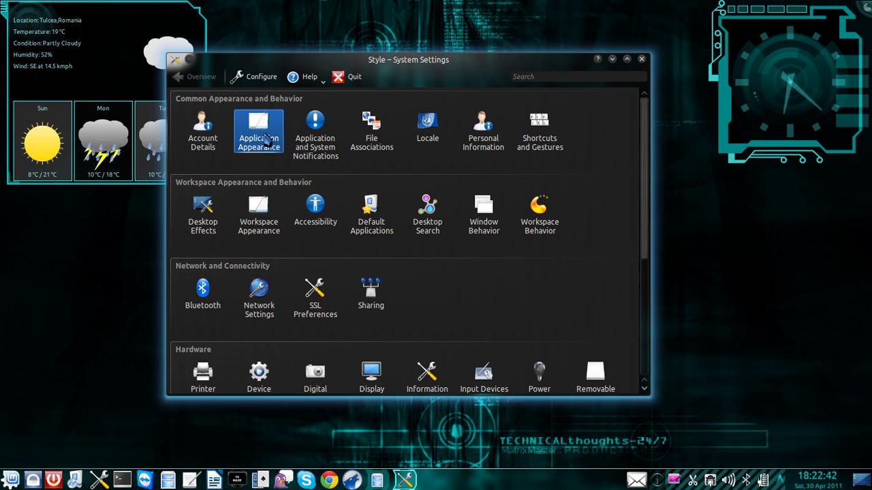
click(258, 130)
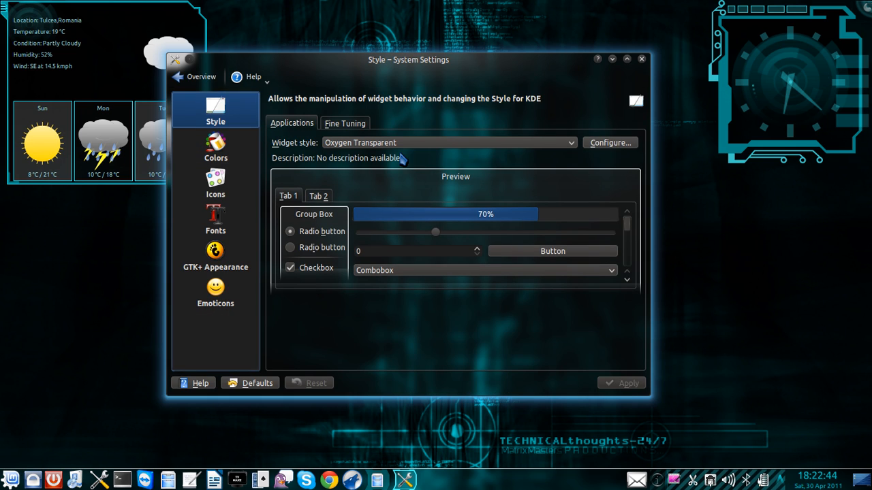
click(569, 142)
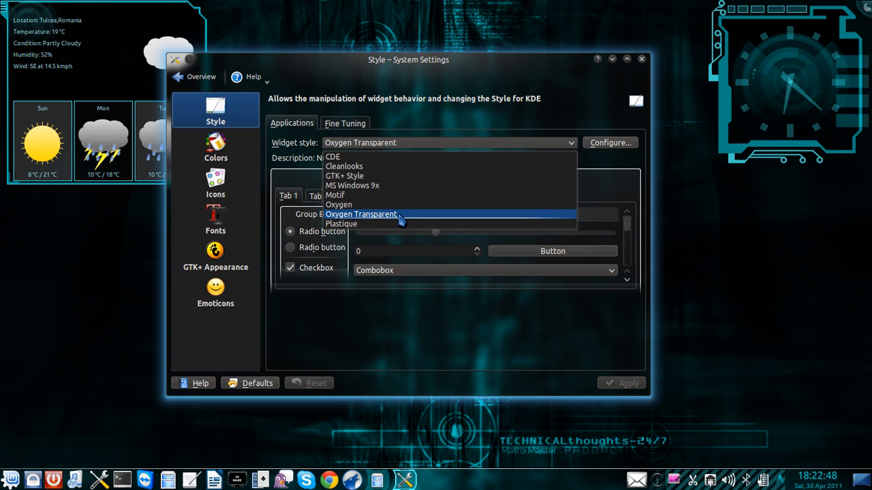
click(361, 214)
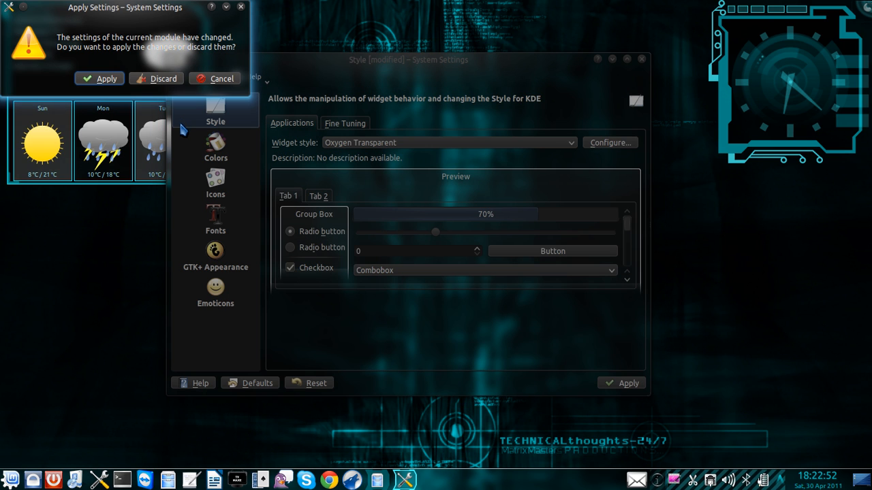
click(214, 79)
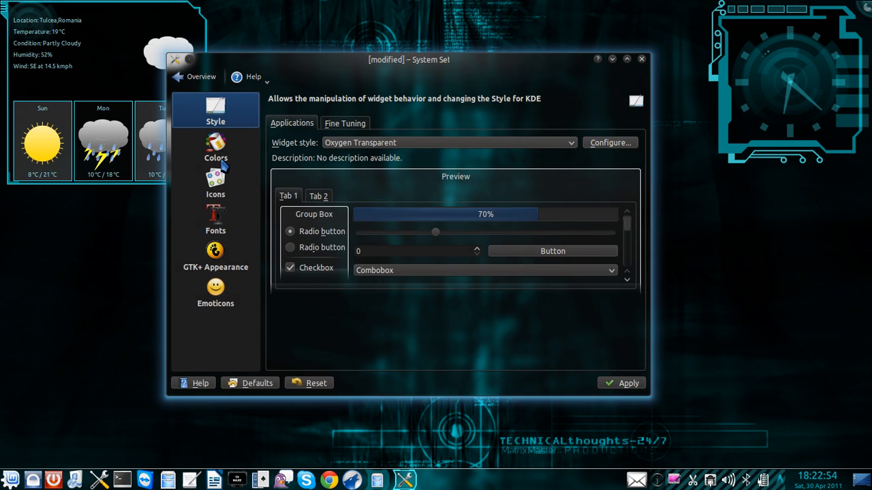
click(199, 76)
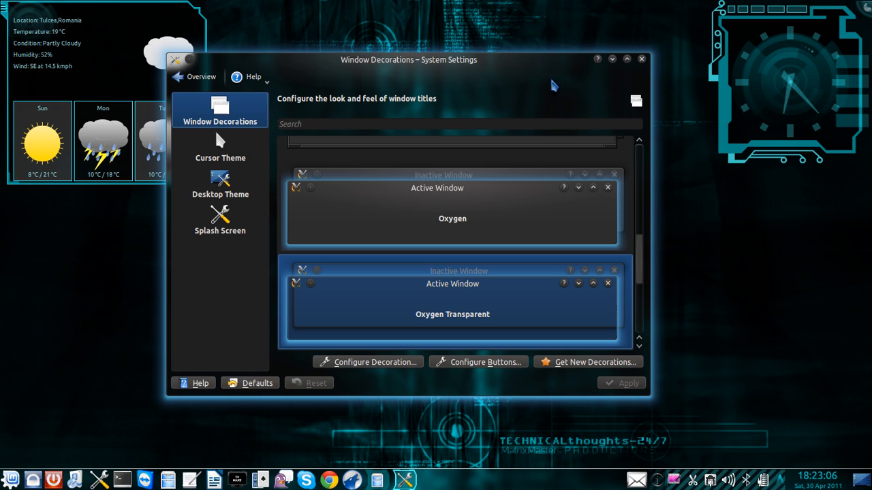
mouse_move(193, 76)
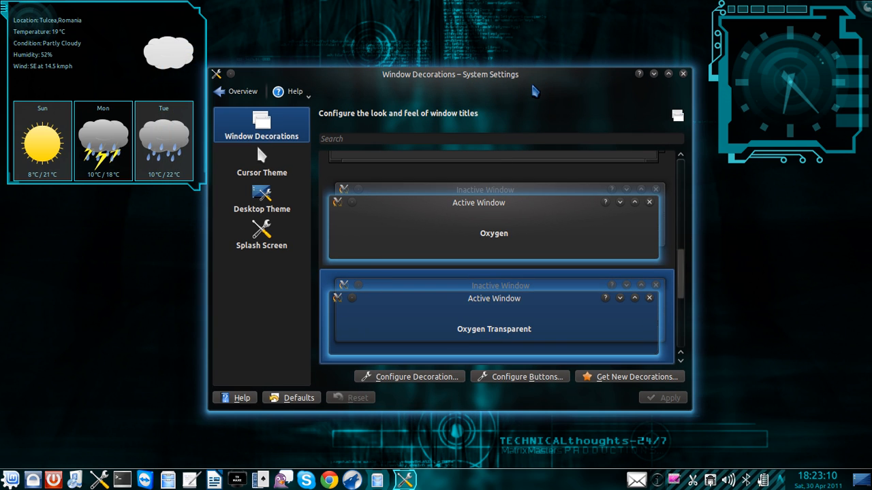
mouse_move(602, 79)
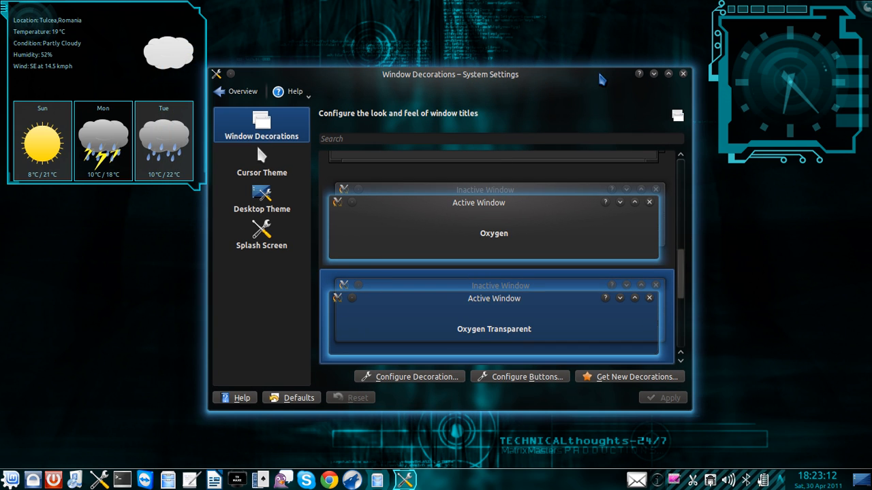
Drag the System Settings window toward the screen centre on Window Decorations.
drag(450, 74, 426, 66)
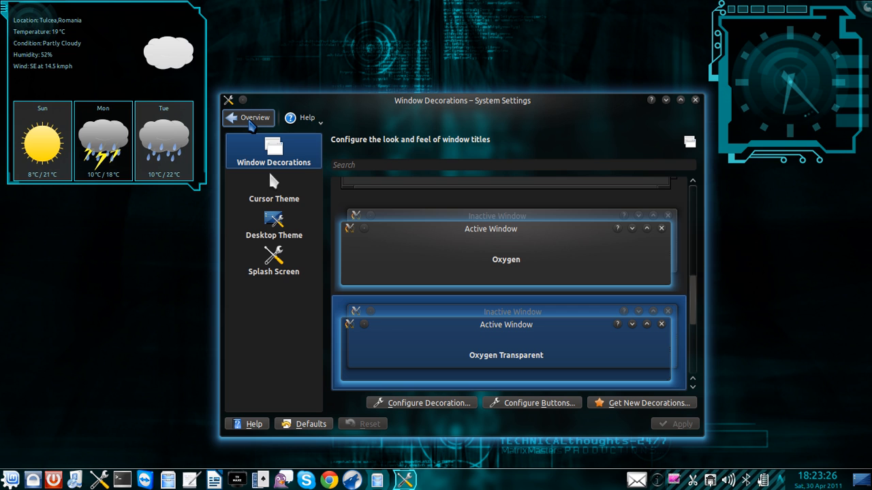
Open the Colors settings, browse downloadable color schemes, and close the downloader.
click(248, 117)
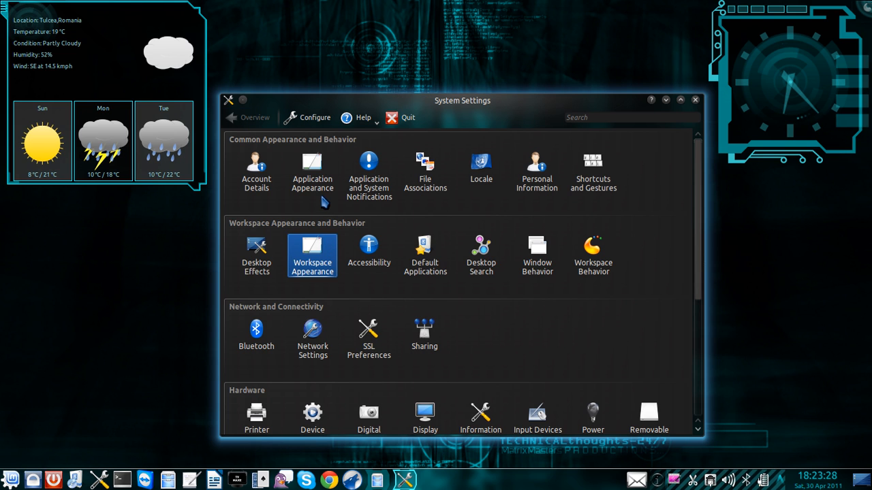
click(312, 167)
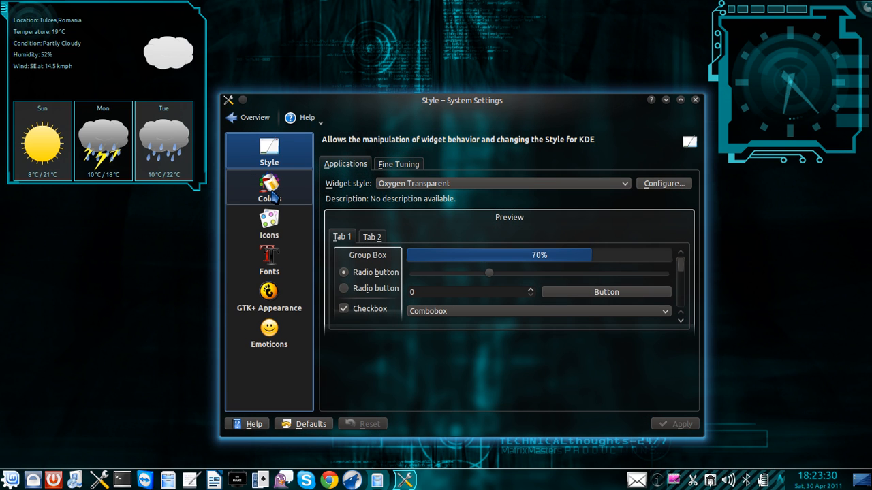
click(269, 187)
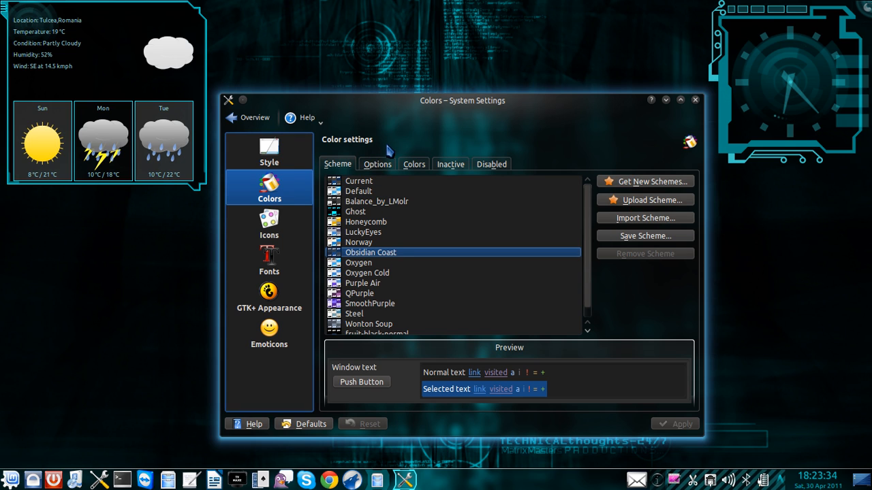
mouse_move(426, 235)
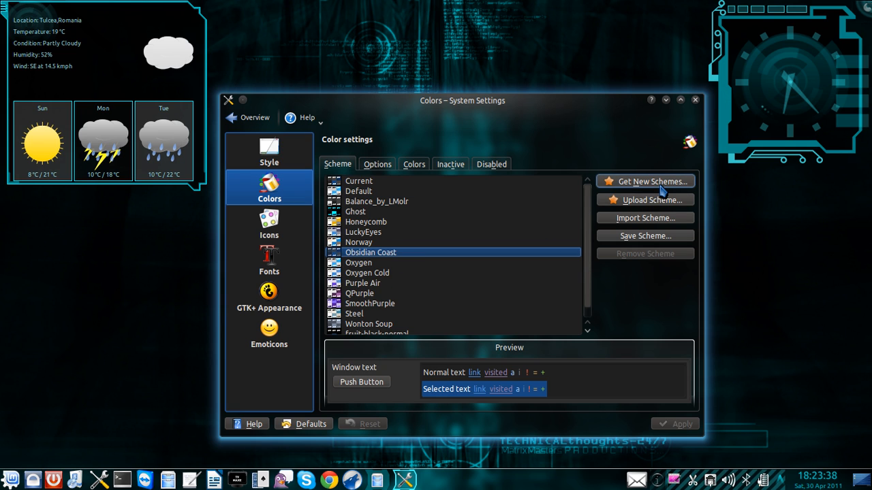
click(644, 181)
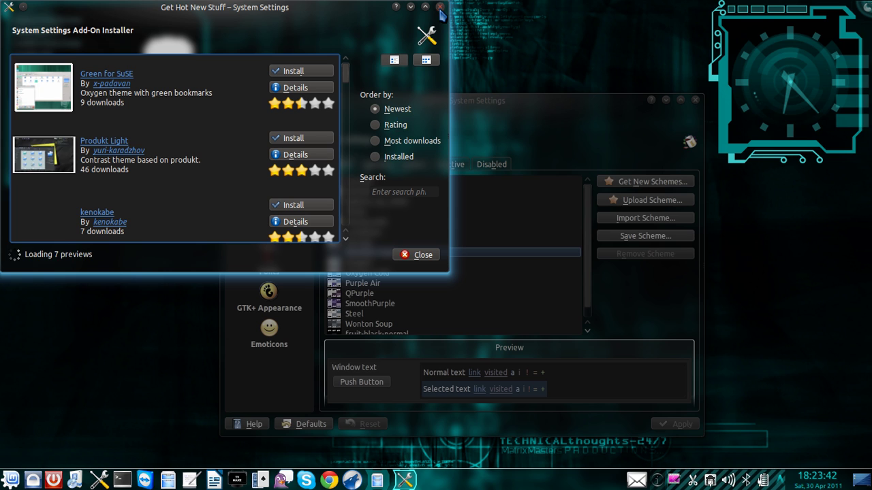
click(440, 7)
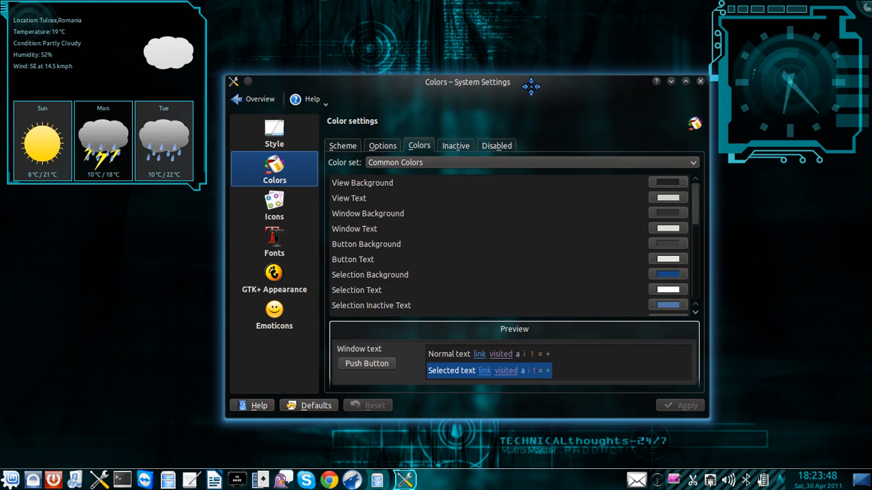
Reposition the Colors window, view the color scheme list, then close System Settings.
drag(468, 82, 441, 92)
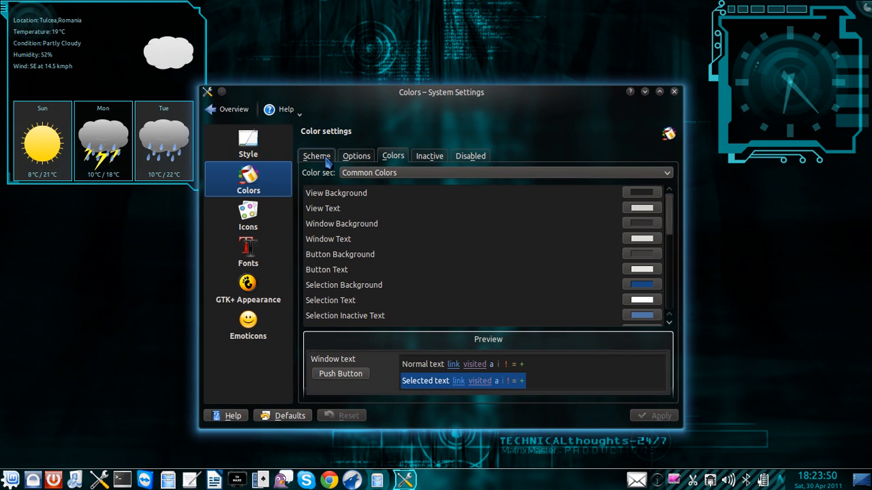
click(316, 155)
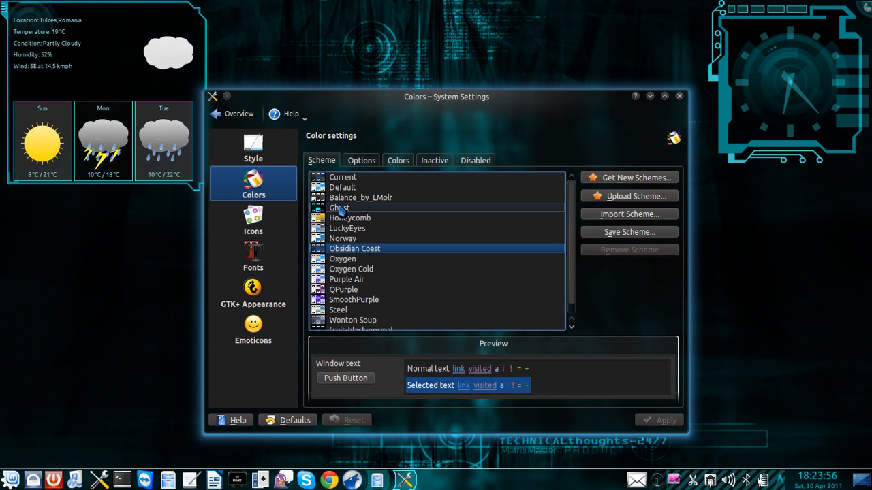
drag(446, 96, 526, 90)
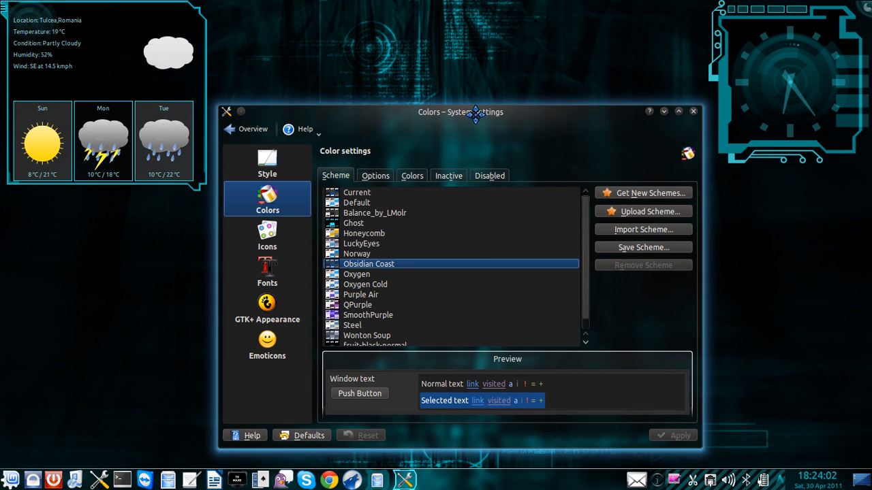
click(693, 111)
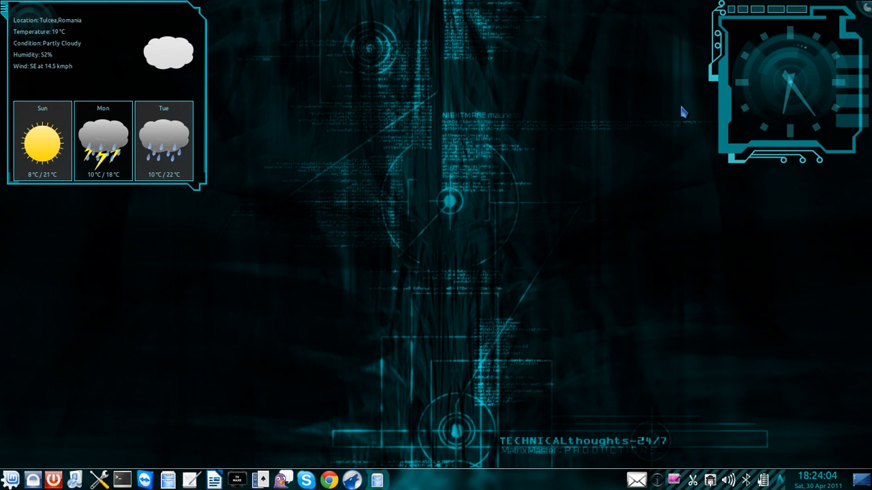
mouse_move(794, 312)
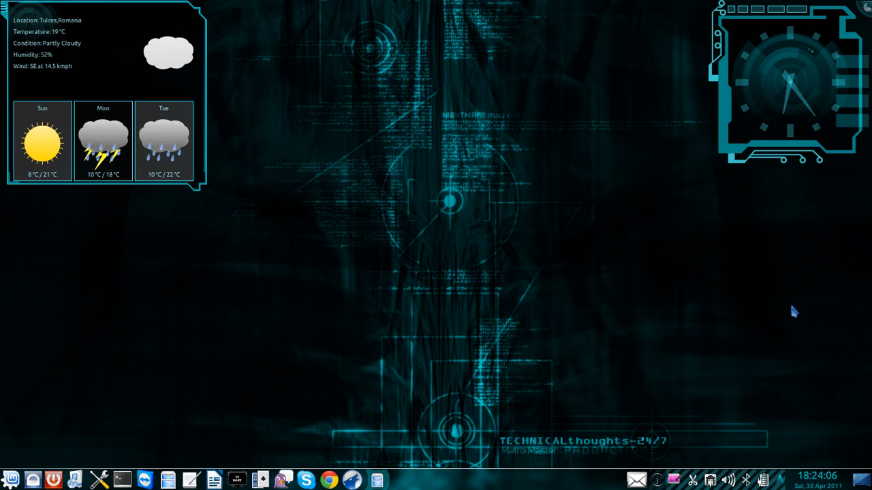
mouse_move(496, 252)
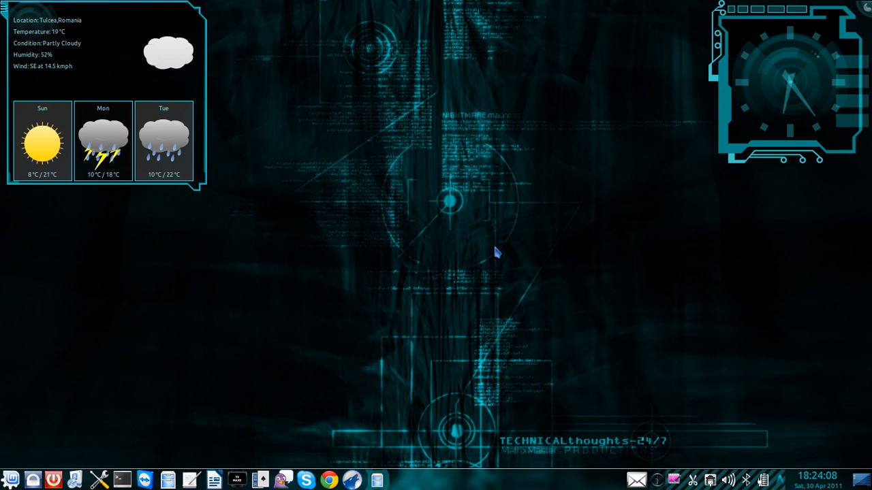
mouse_move(521, 487)
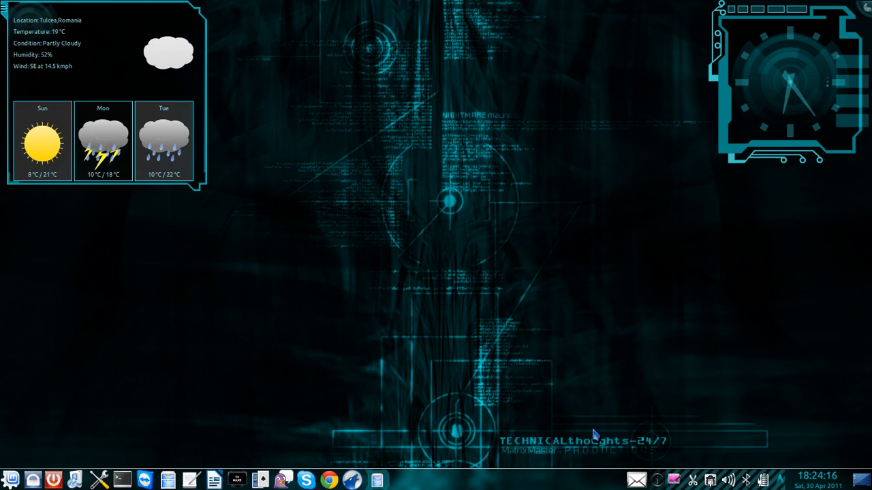
mouse_move(512, 346)
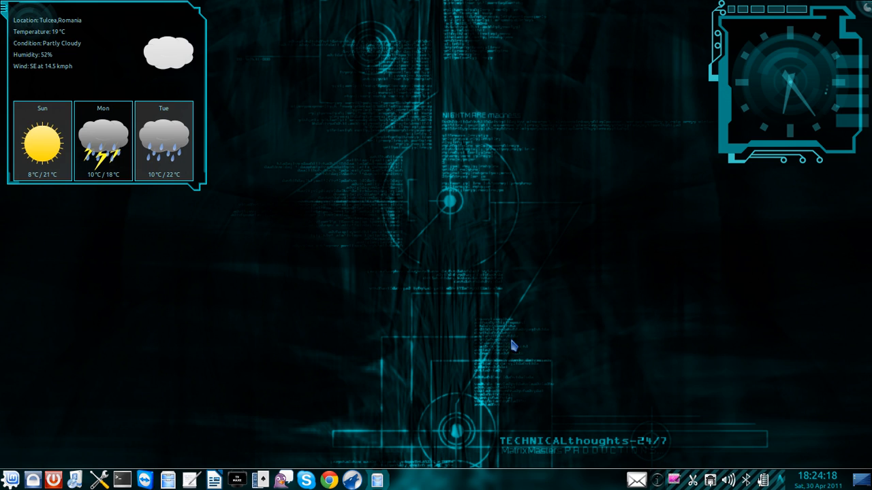
mouse_move(116, 407)
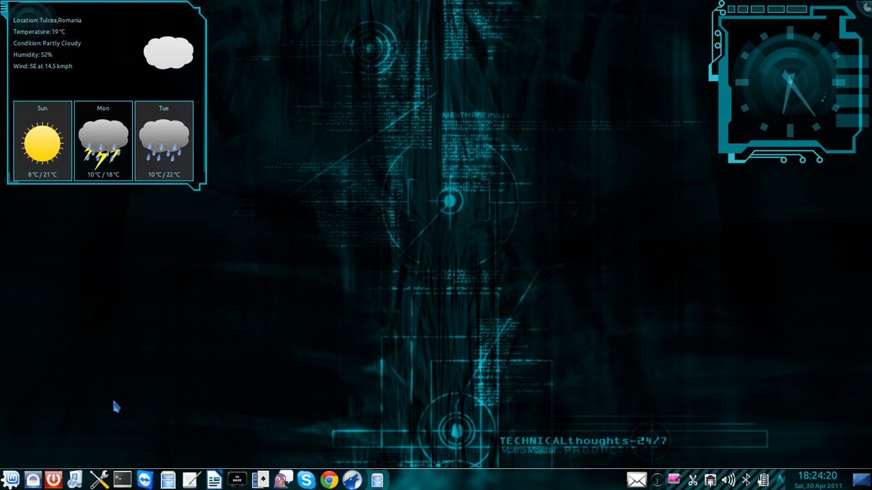
click(10, 479)
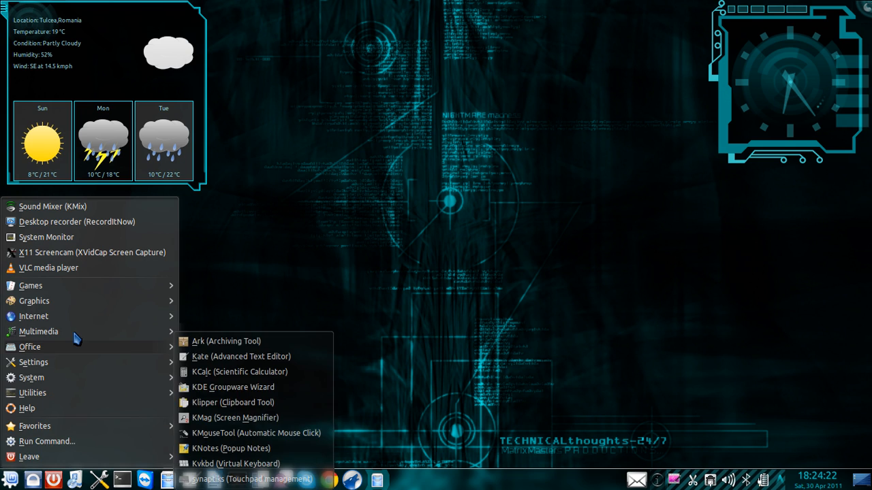
mouse_move(150, 219)
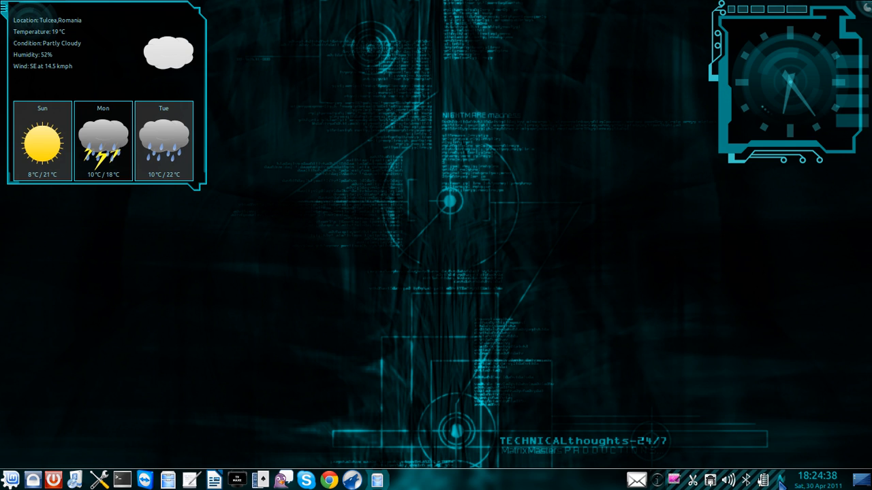
right_click(490, 235)
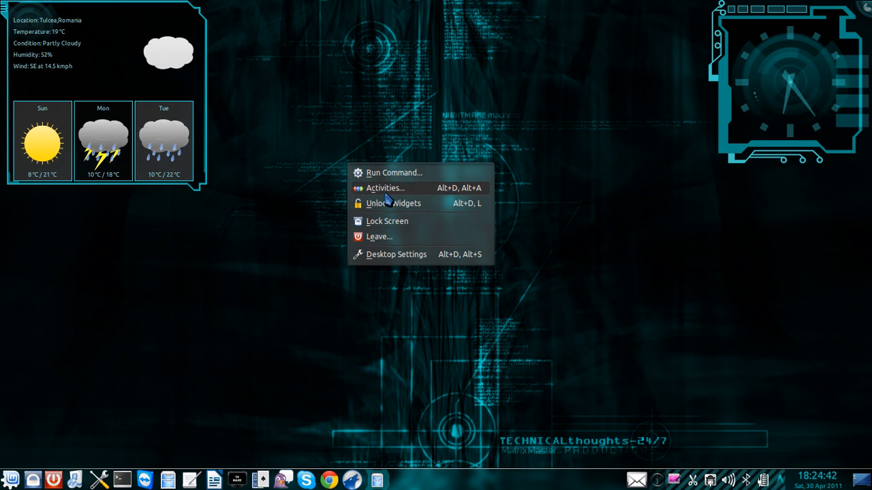
click(416, 111)
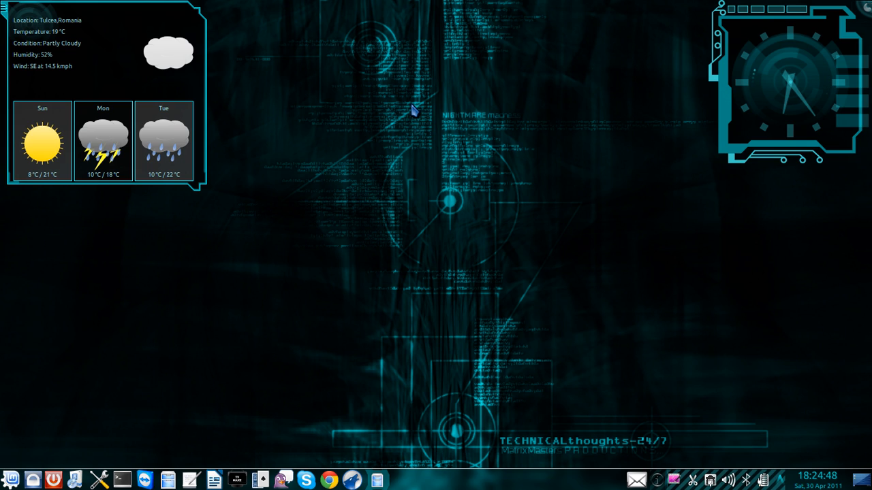
mouse_move(493, 289)
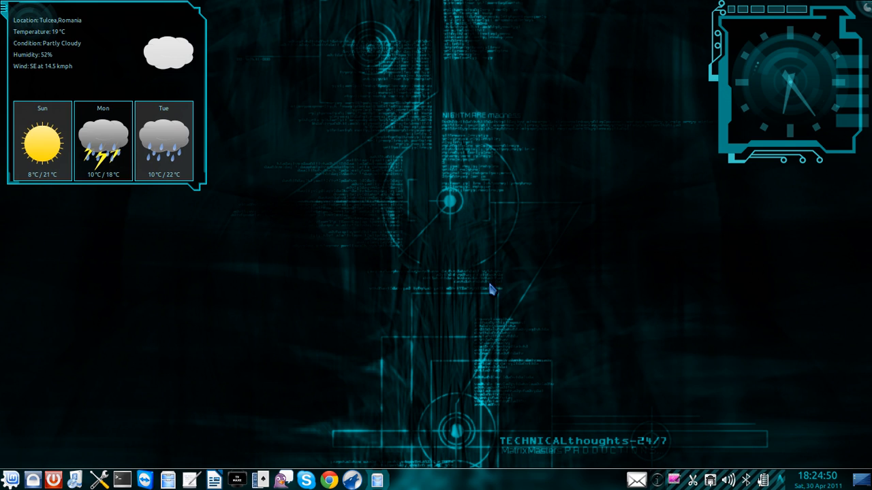
mouse_move(362, 353)
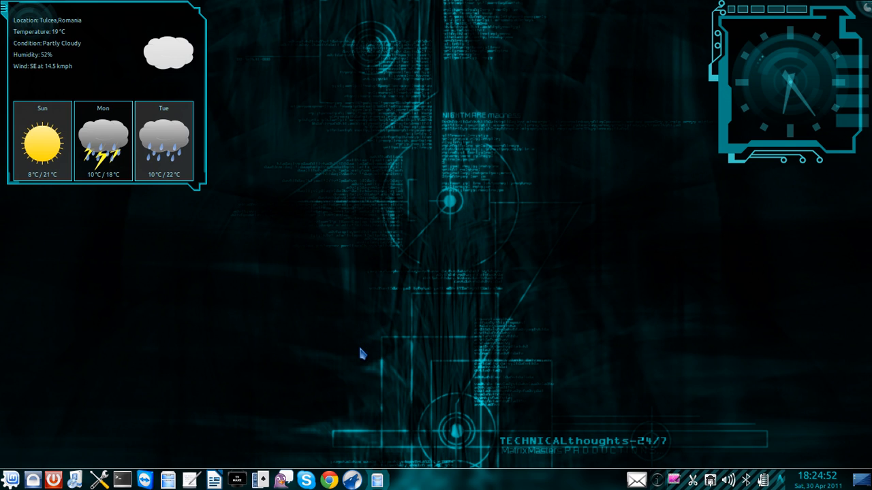
mouse_move(407, 390)
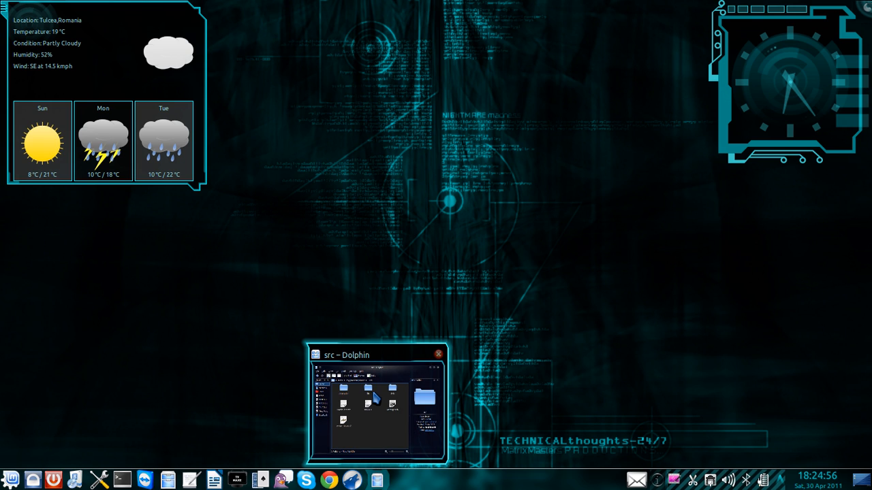
click(438, 354)
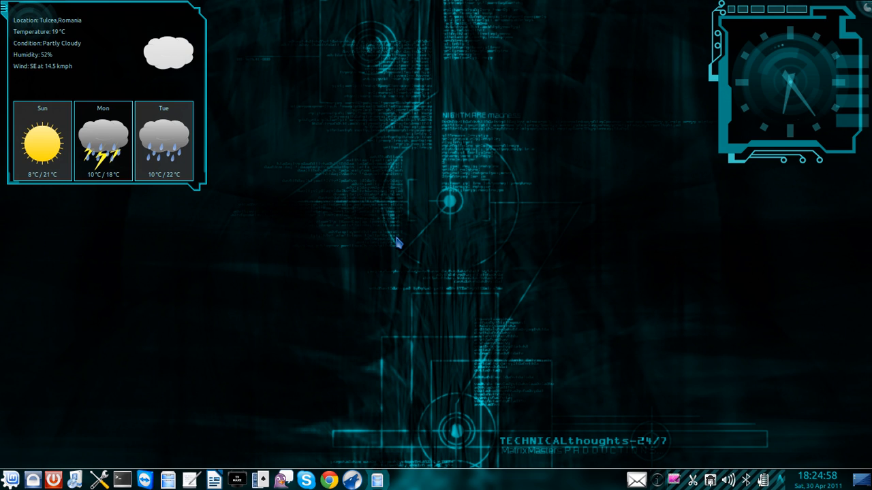
mouse_move(369, 321)
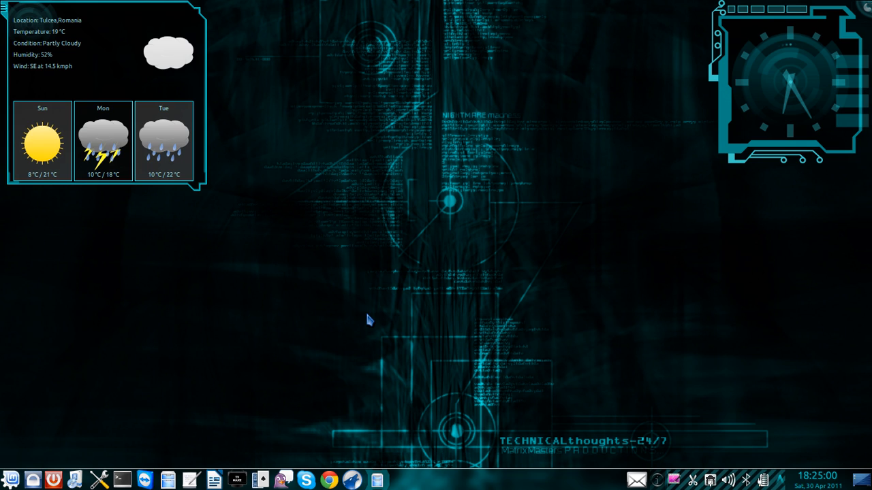
mouse_move(374, 303)
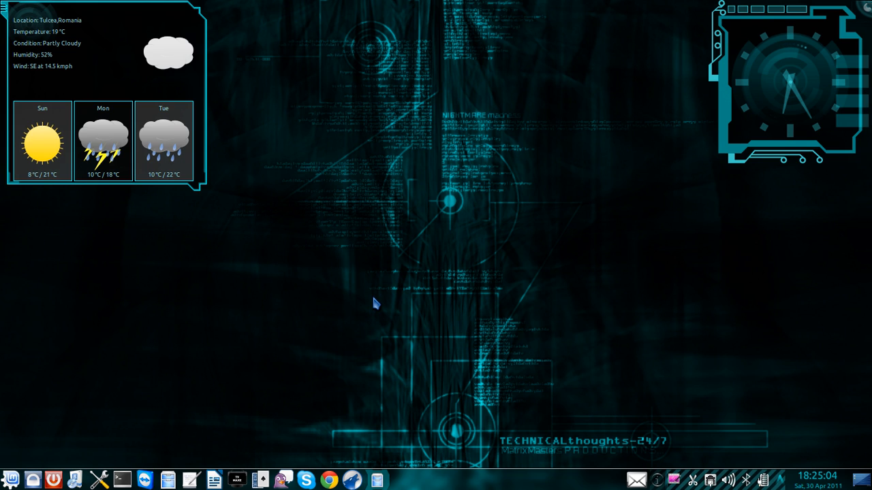
mouse_move(402, 304)
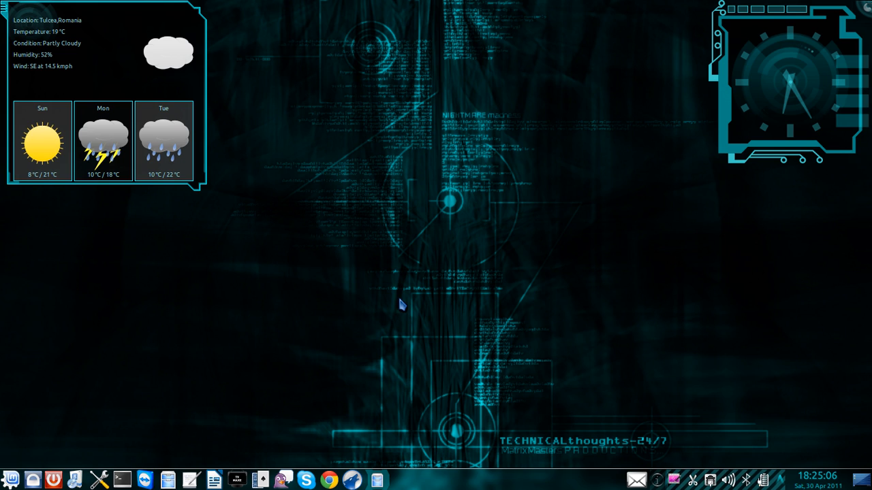
mouse_move(674, 420)
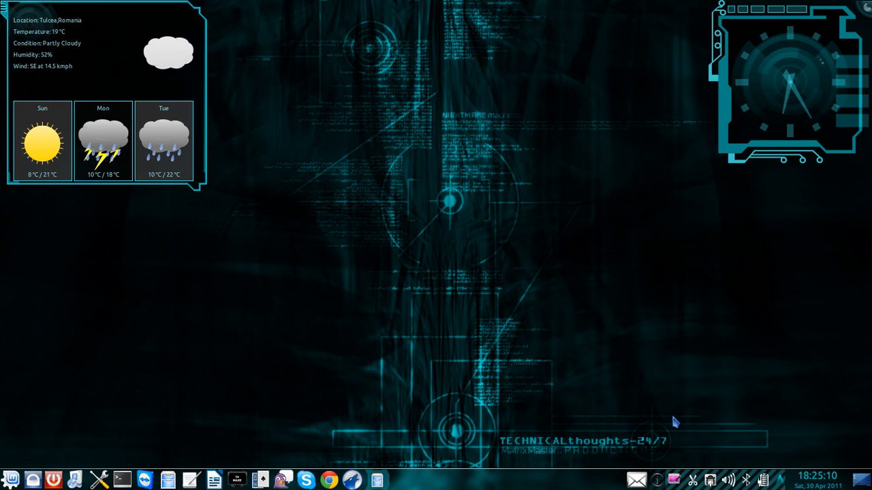
mouse_move(681, 414)
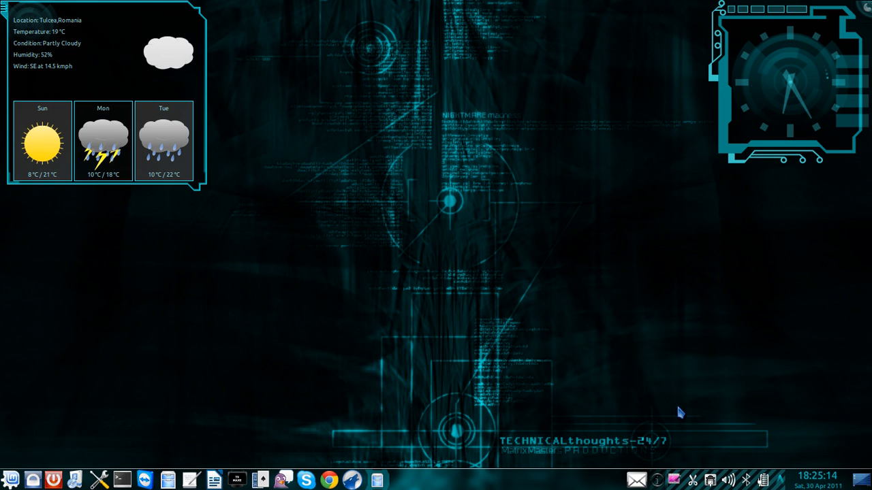
mouse_move(654, 406)
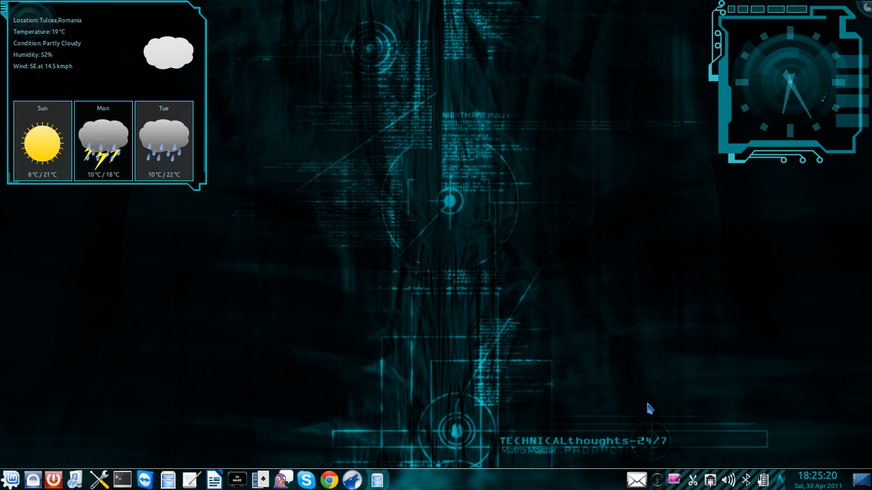
mouse_move(646, 416)
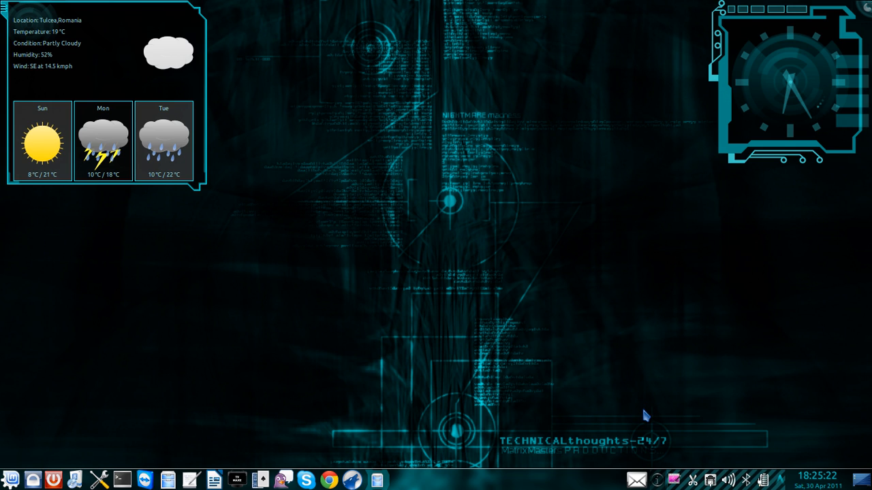
mouse_move(675, 463)
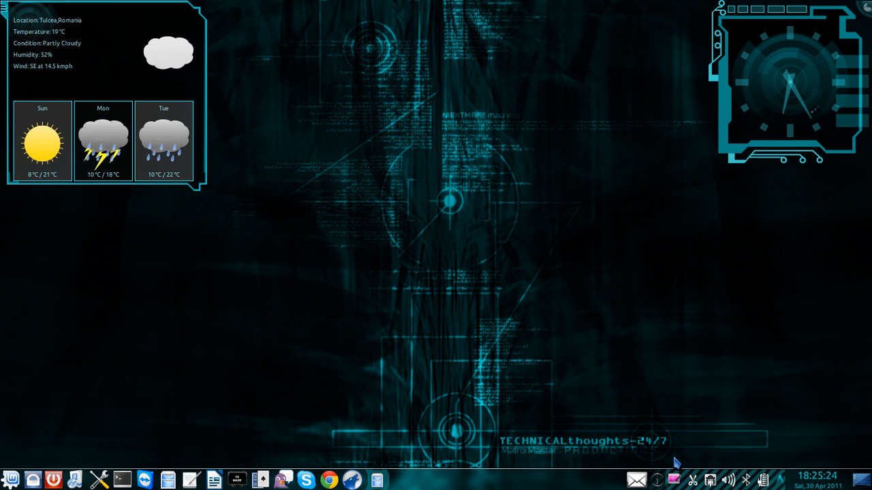